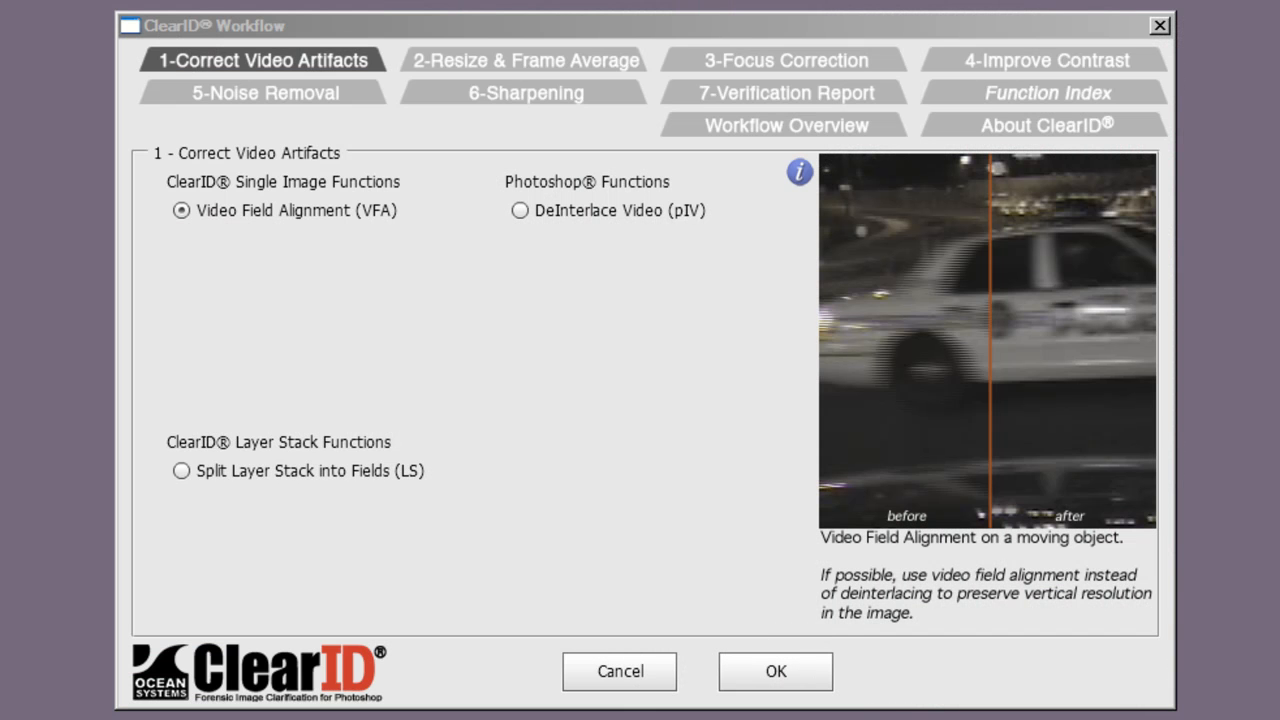
pyautogui.moveTo(460, 60)
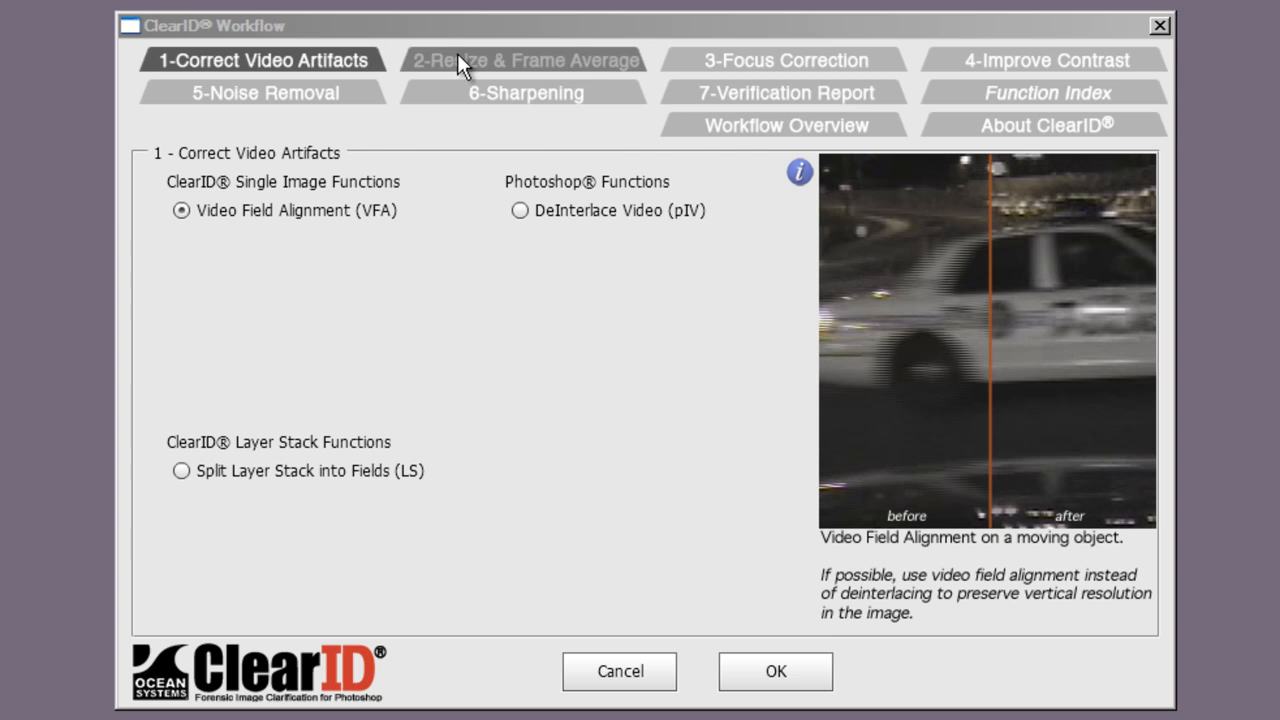
# Browse the ClearID workflow pages for resize, focus correction and contrast improvement
pyautogui.click(524, 60)
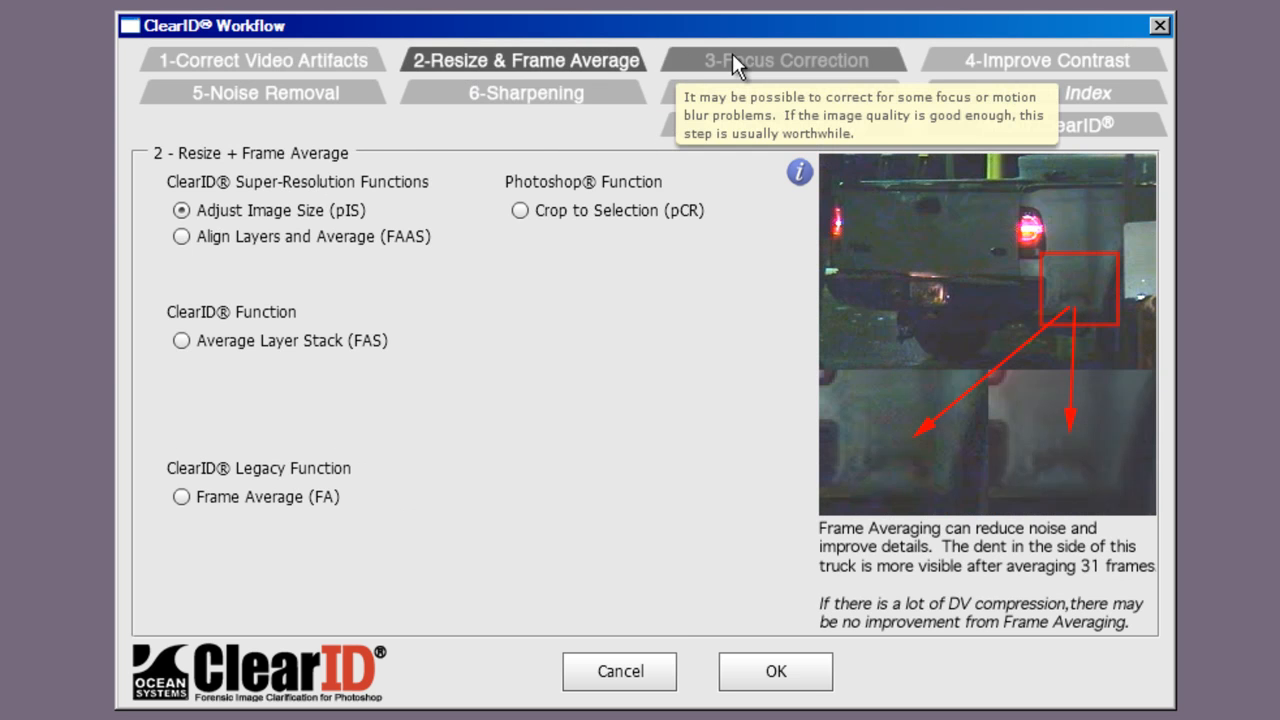
pyautogui.click(786, 60)
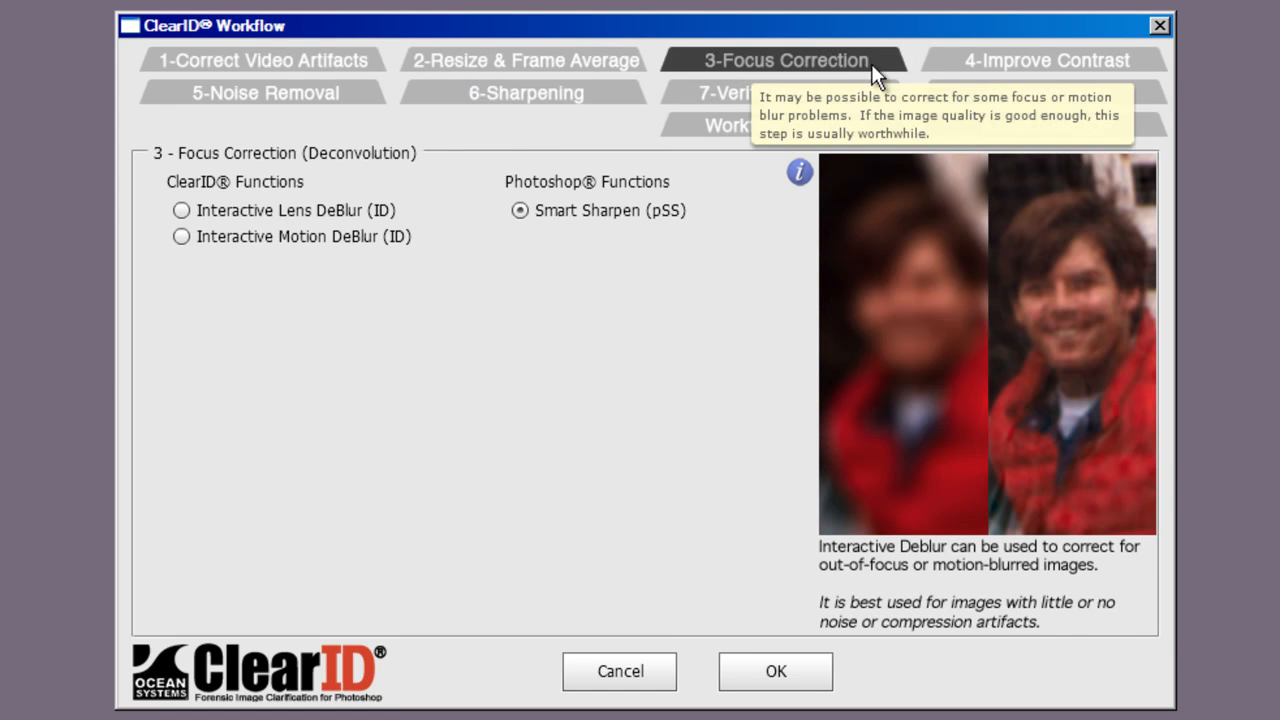
pyautogui.click(1046, 60)
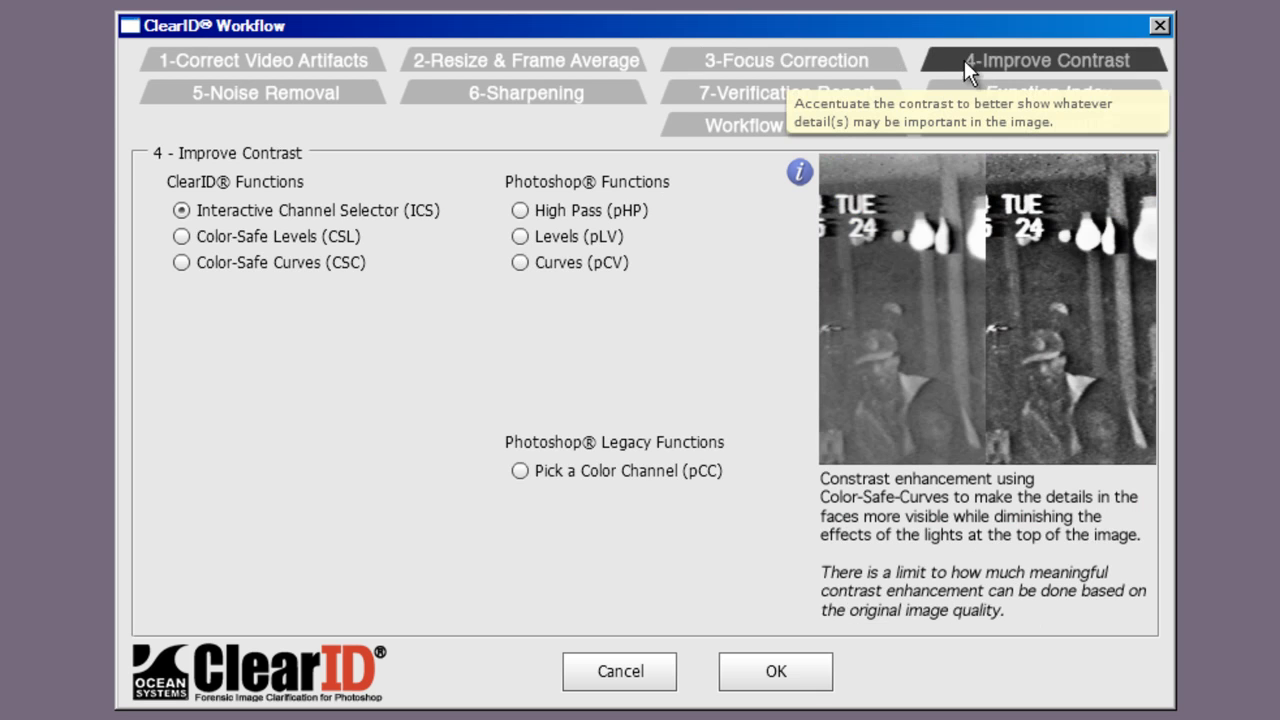
pyautogui.click(264, 92)
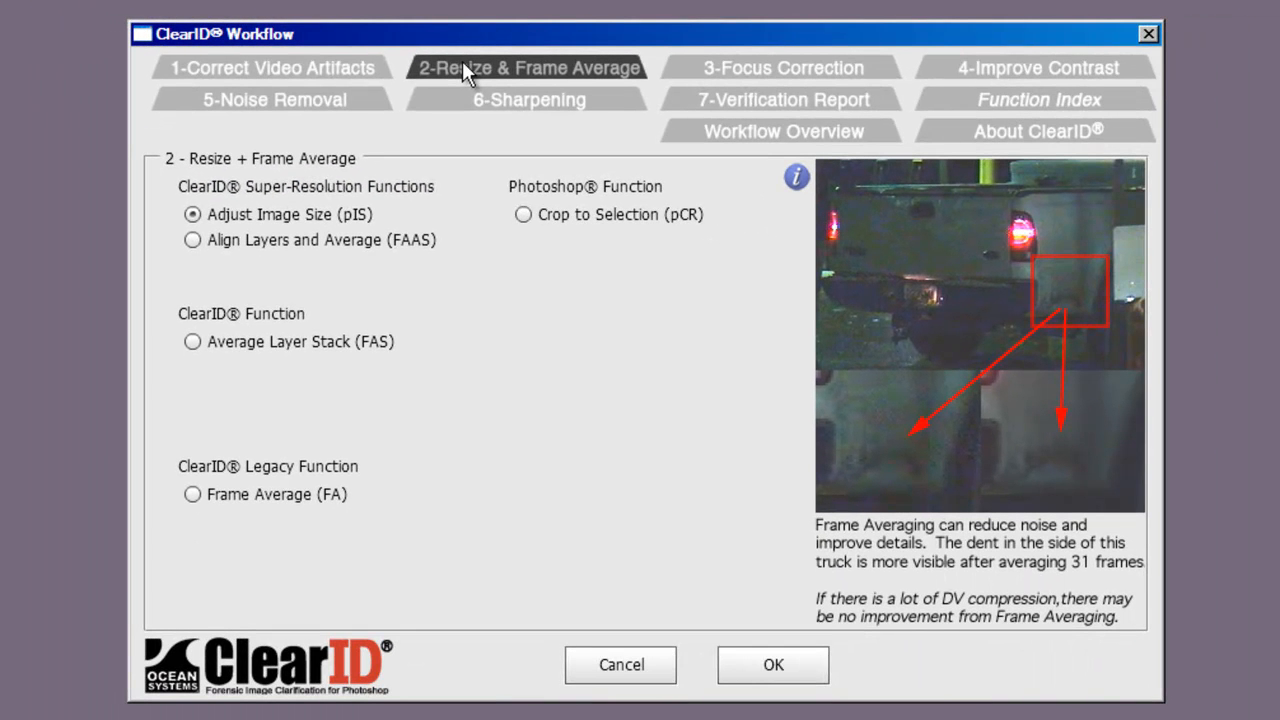
pyautogui.click(1036, 68)
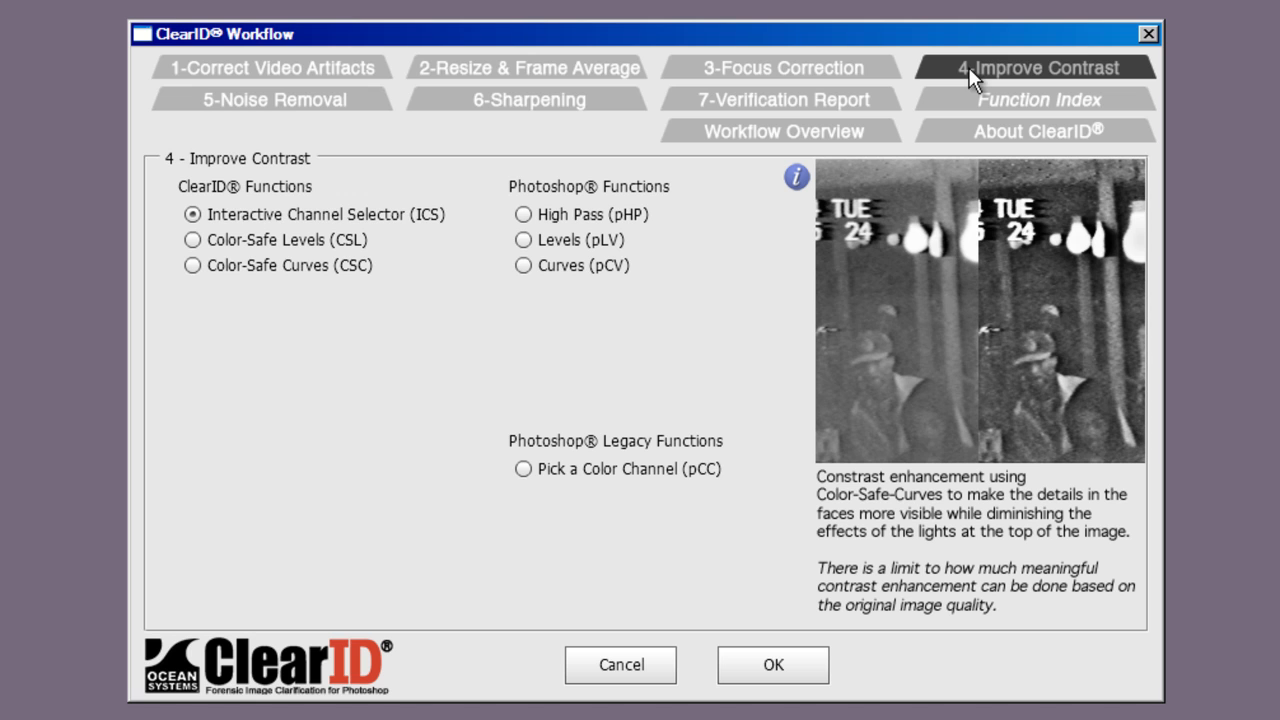
pyautogui.click(192, 214)
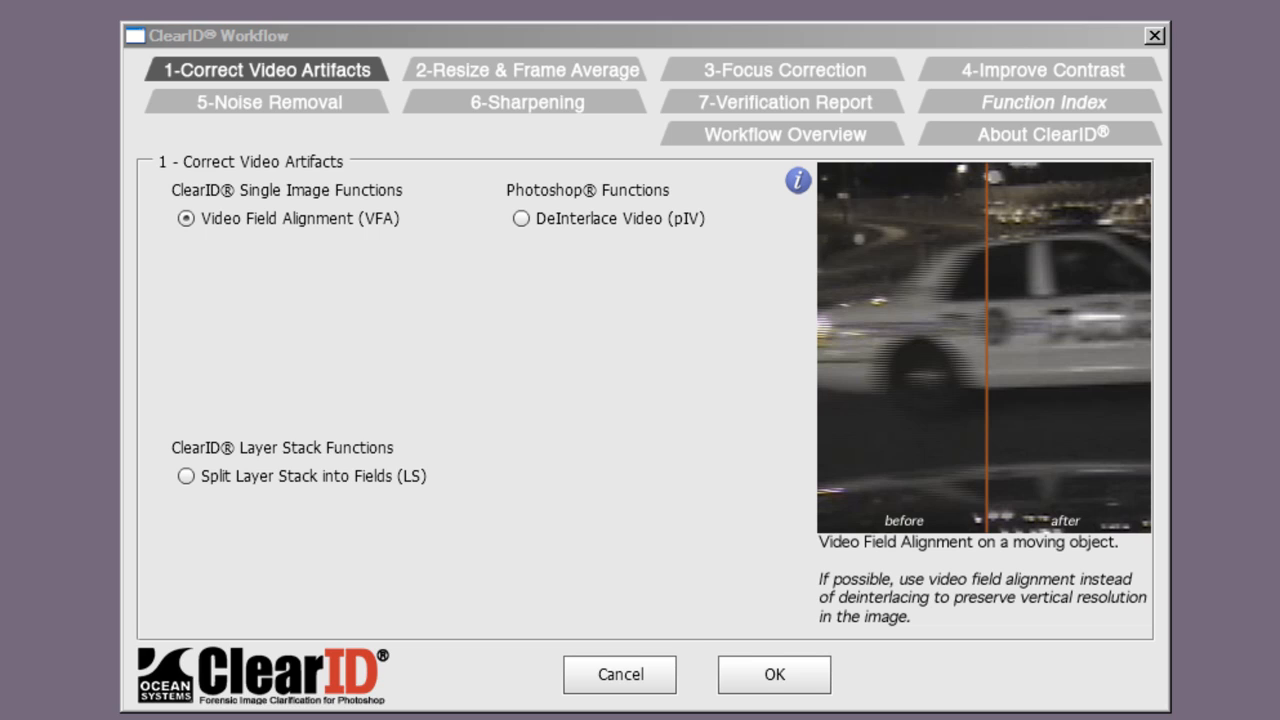
# Close the ClearID workflow and open vans2.0047.tif from the Suspect Vehicle folder
pyautogui.click(620, 674)
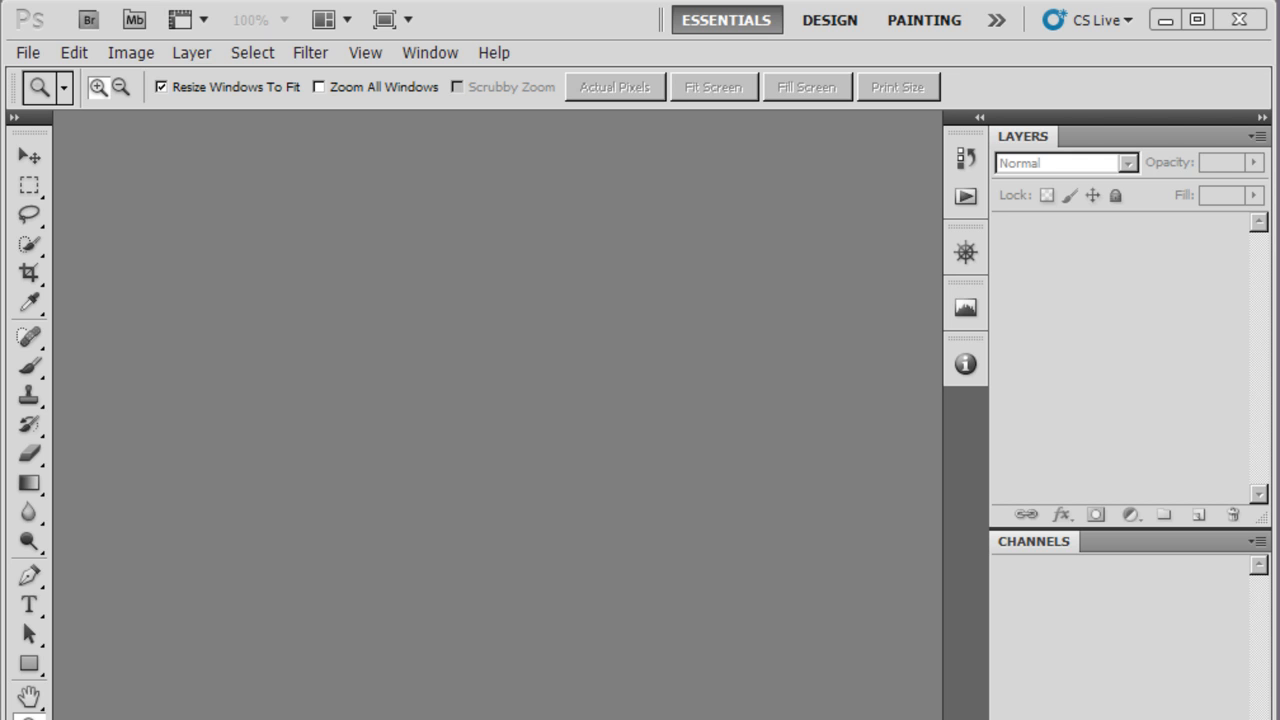
pyautogui.click(28, 52)
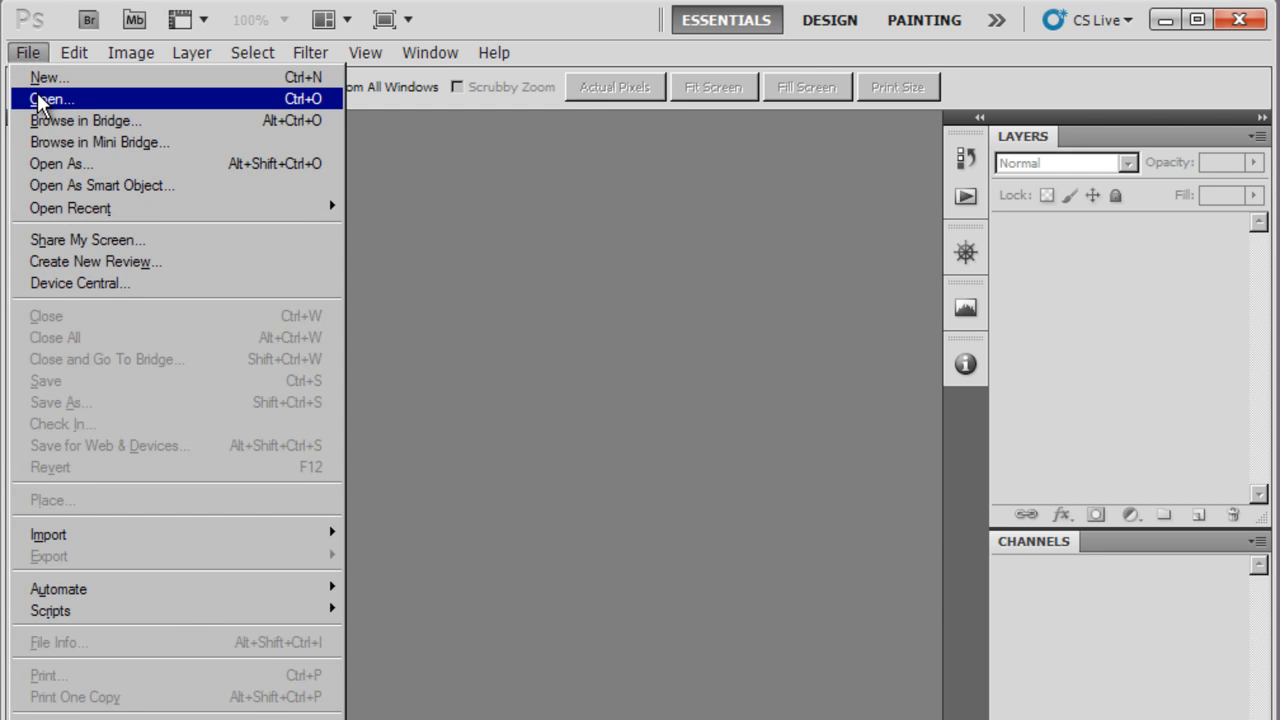
pyautogui.click(52, 100)
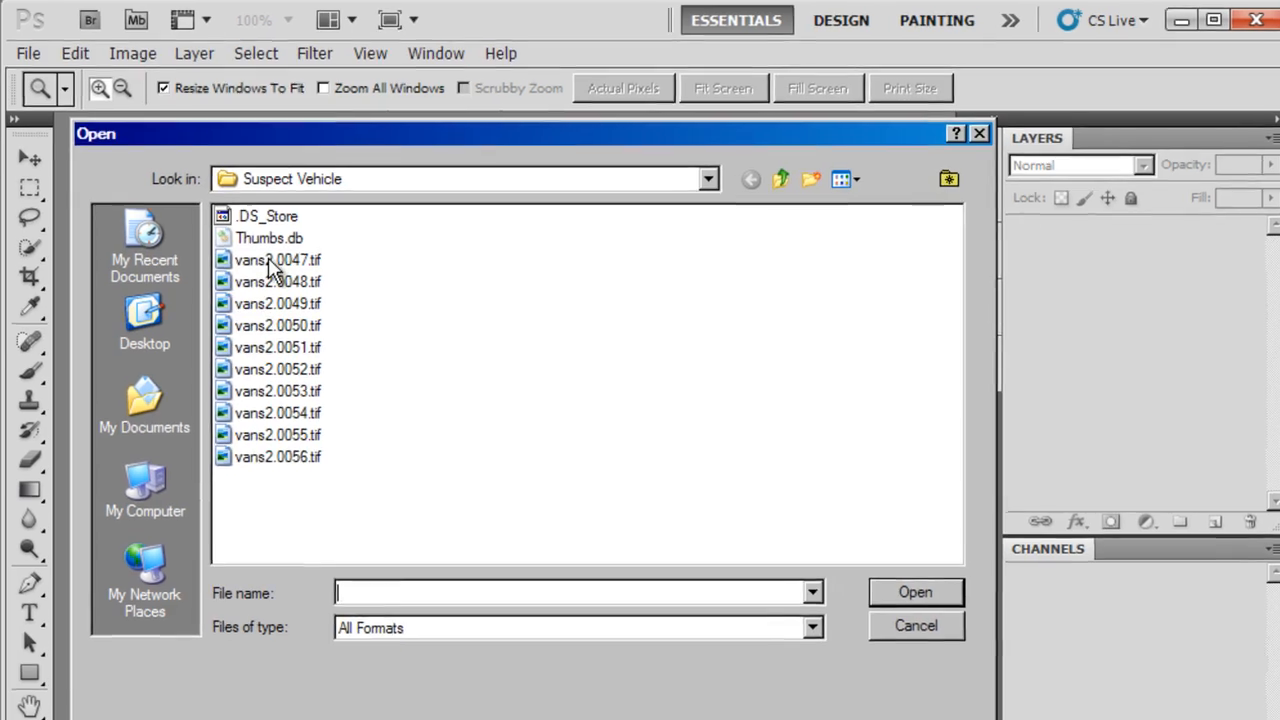
pyautogui.doubleClick(278, 260)
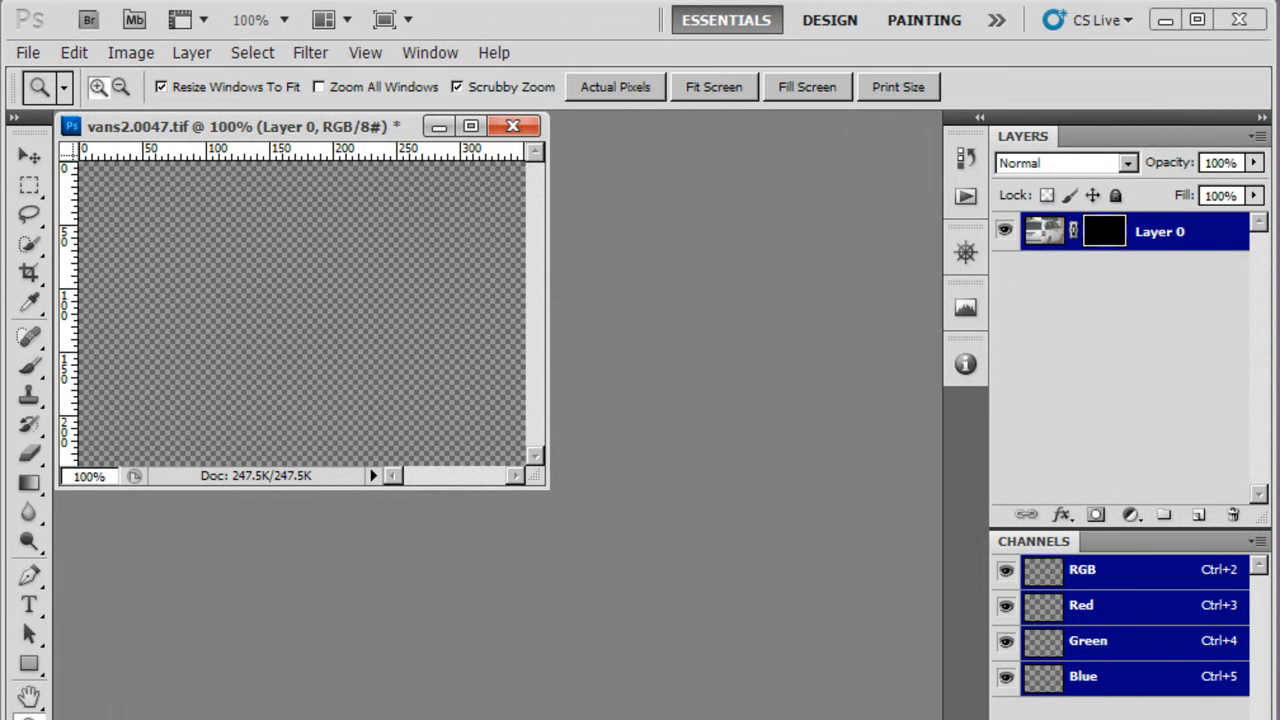
# Close the van image and target the Suspect Vehicle folder for ClearID's Import Images as Layer Stack script
pyautogui.click(28, 52)
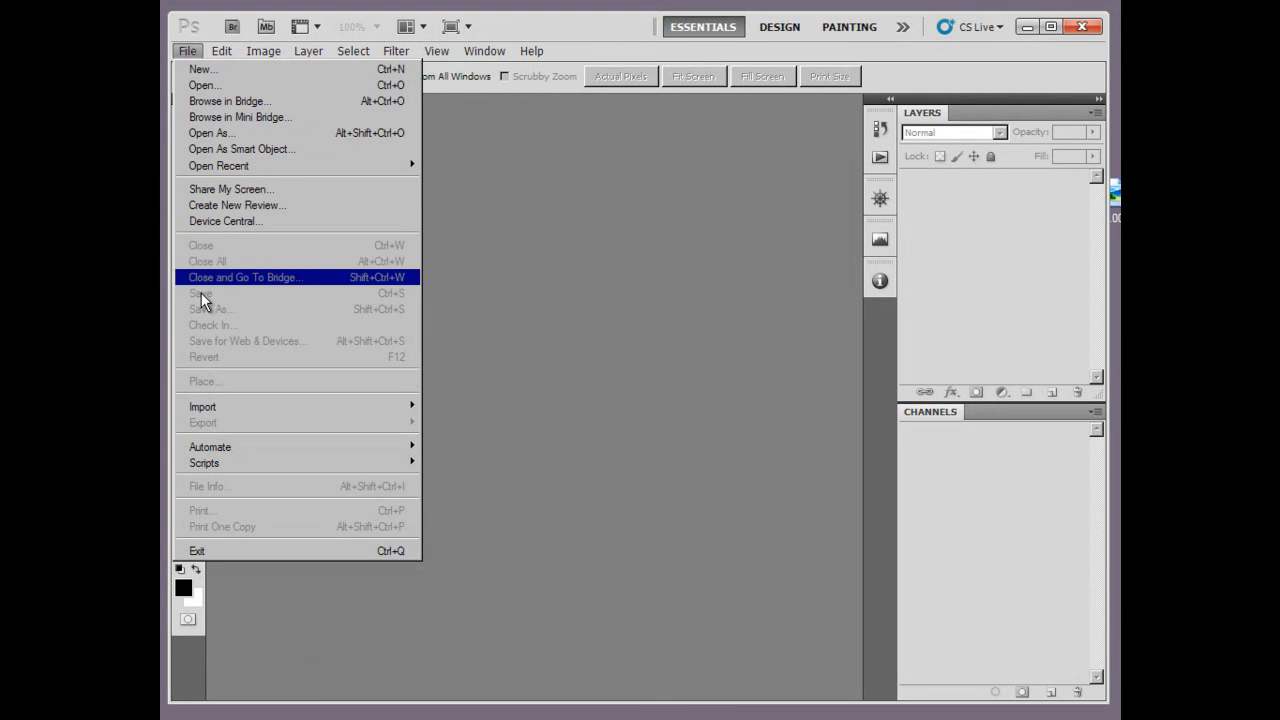
pyautogui.moveTo(204, 462)
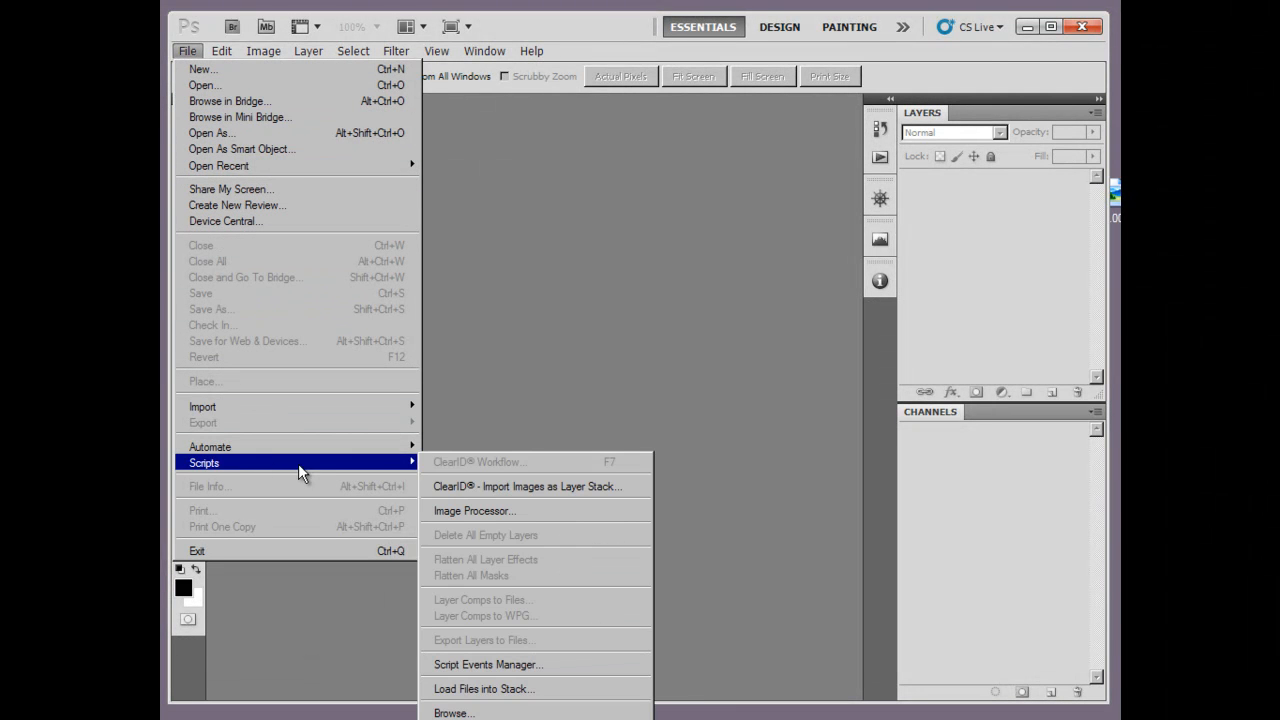
pyautogui.moveTo(460, 490)
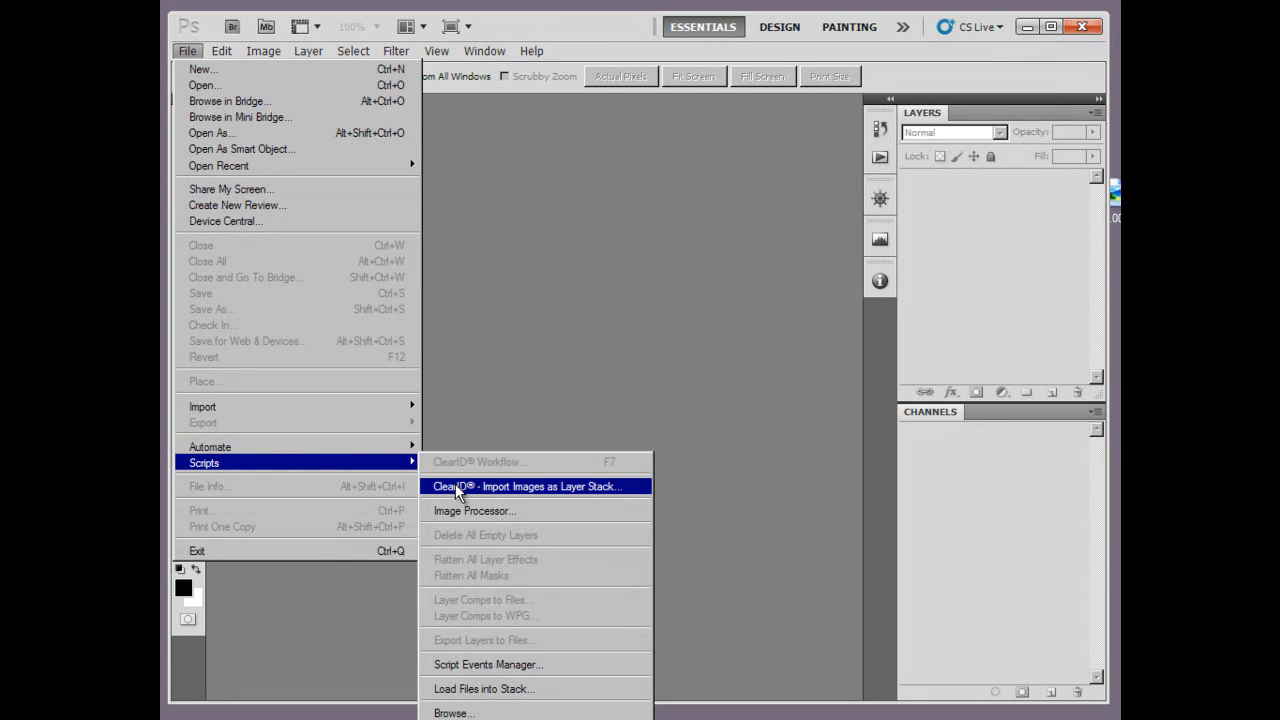
pyautogui.click(528, 486)
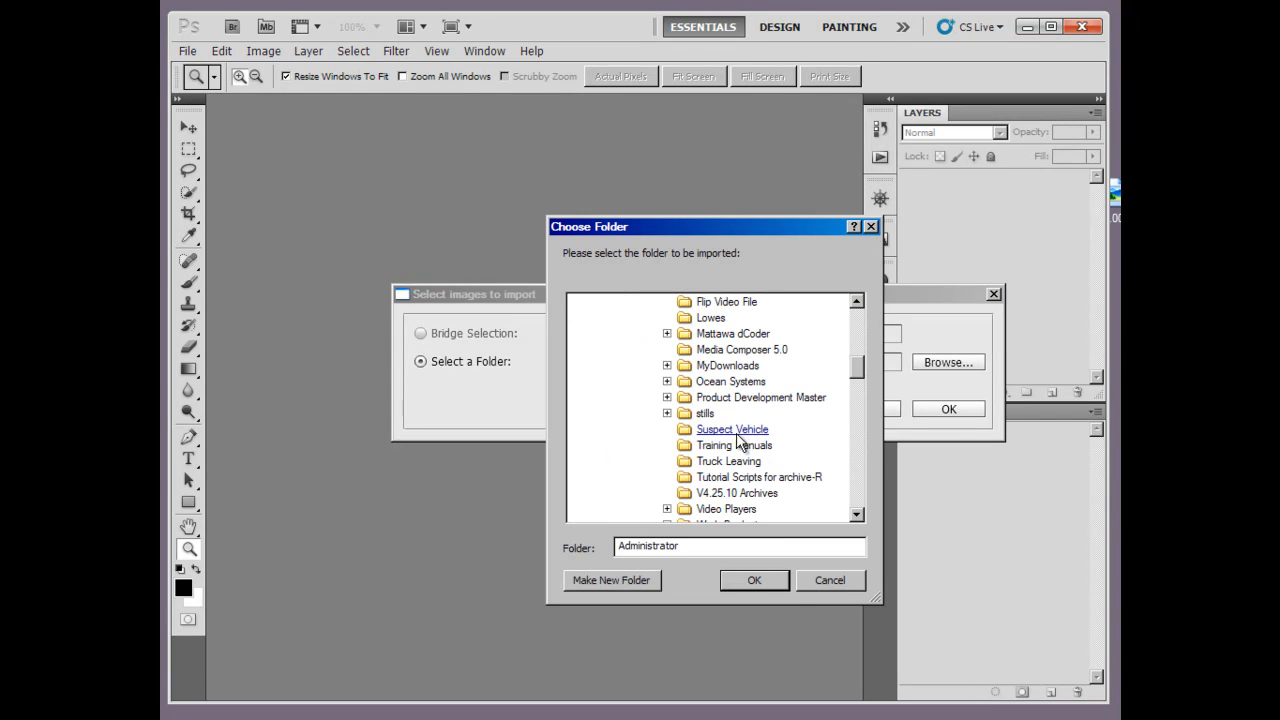
pyautogui.click(732, 428)
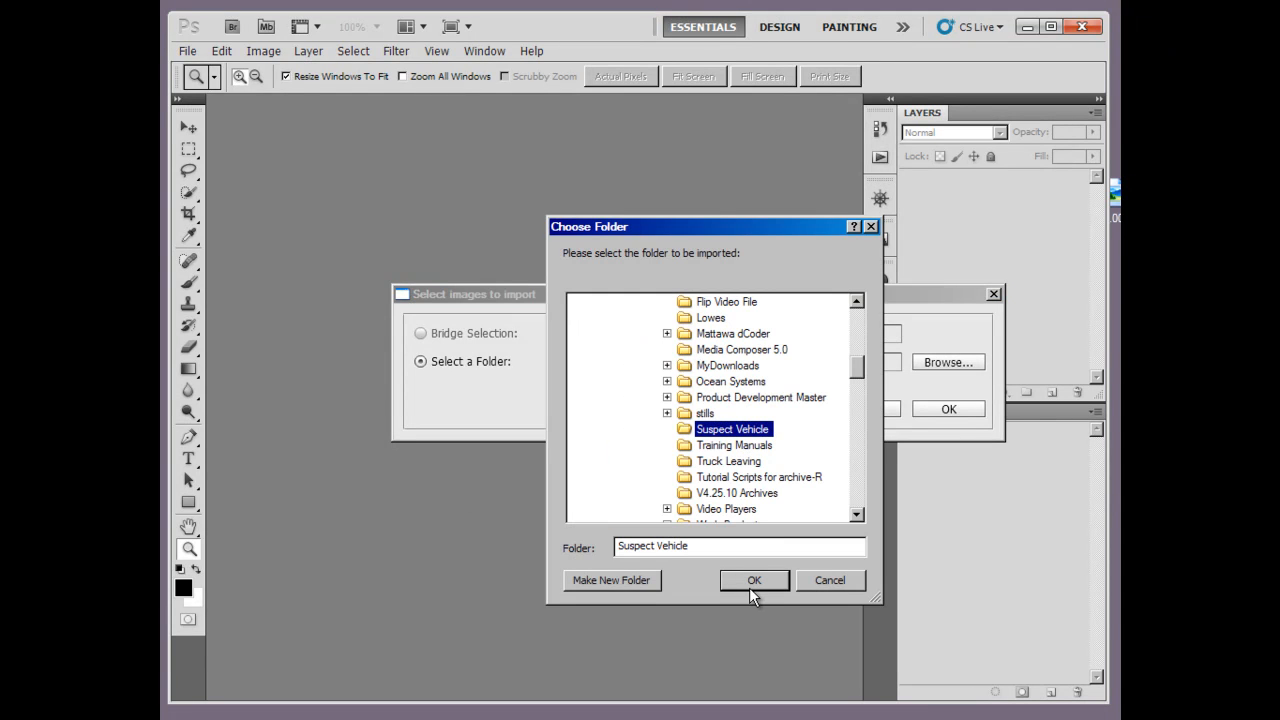
pyautogui.click(752, 580)
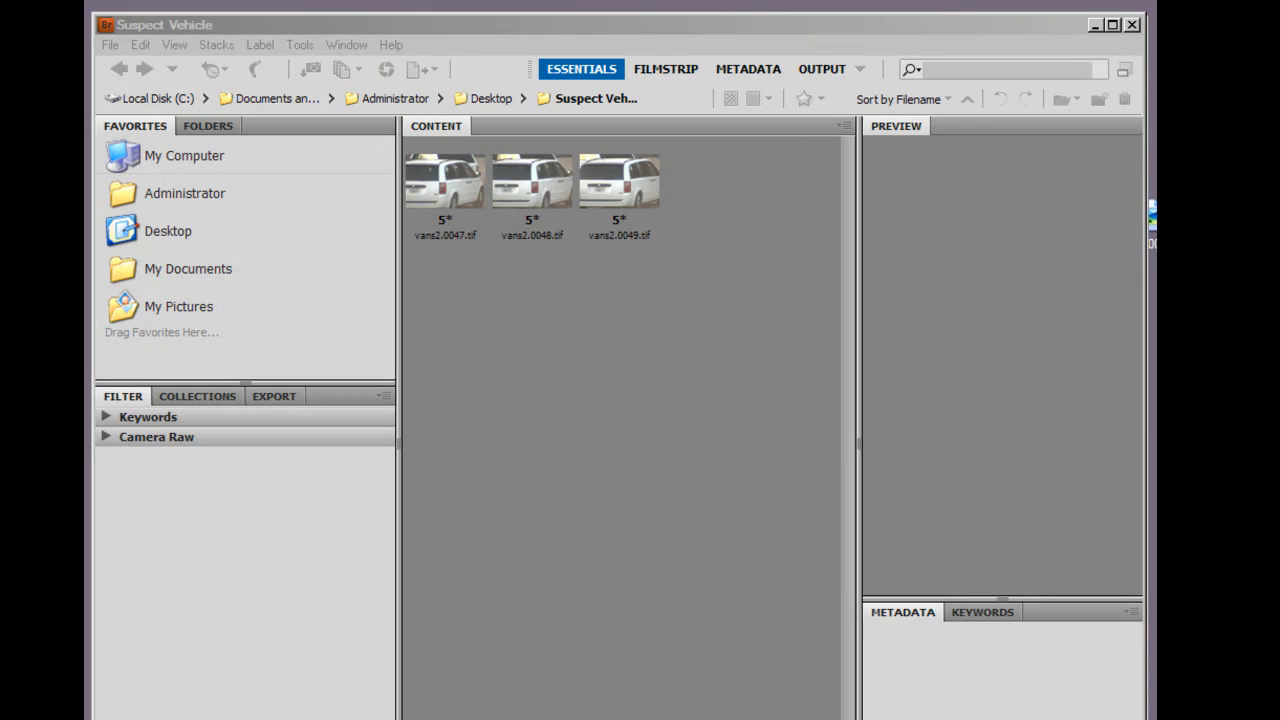
# Select the three vans TIFF thumbnails in Bridge and load them into Photoshop as layers
pyautogui.click(444, 184)
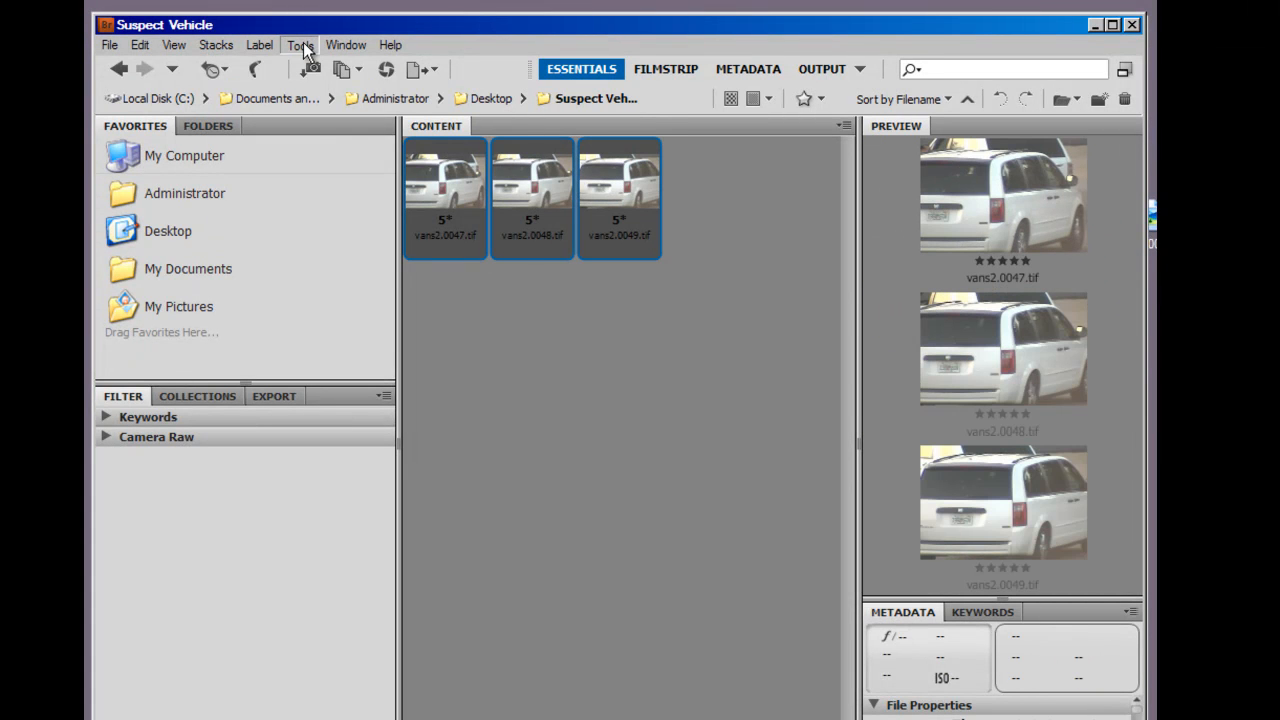
pyautogui.click(300, 44)
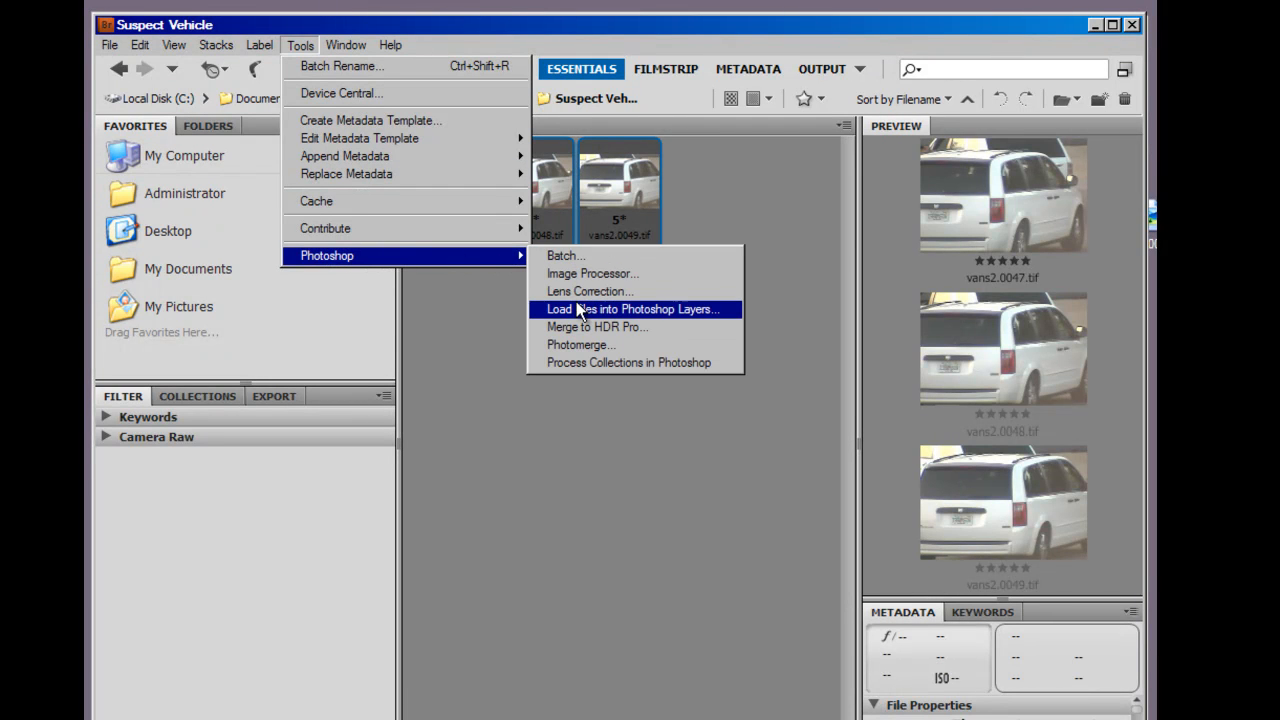
pyautogui.click(632, 308)
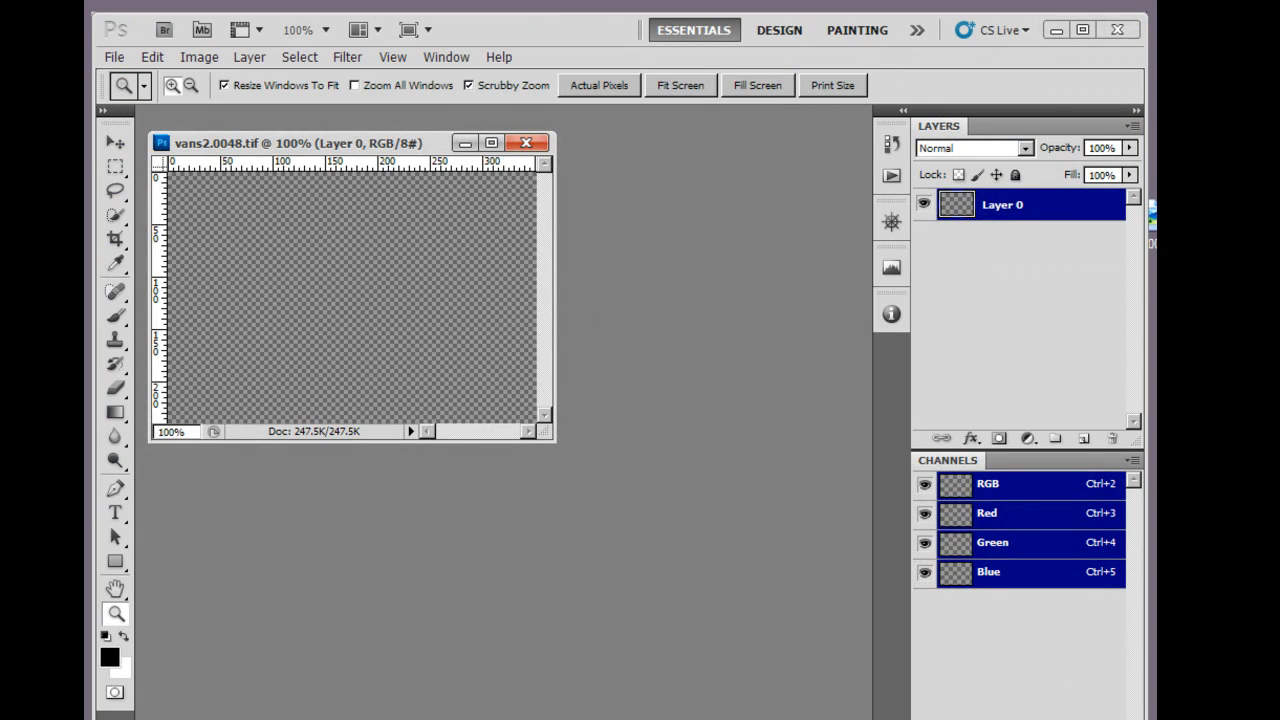
# Launch the ClearID workflow and run Split Layer Stack into Fields to reach Field Alignment 2.5
pyautogui.press('F8')
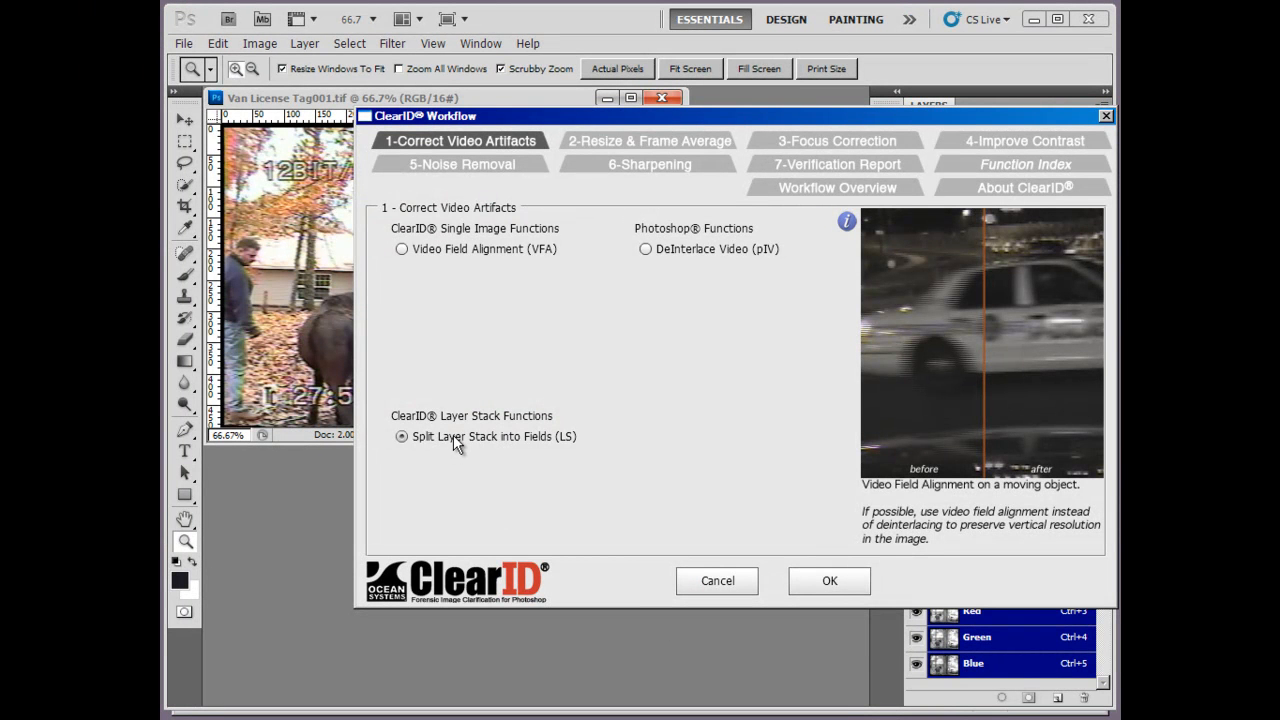
pyautogui.moveTo(492, 436)
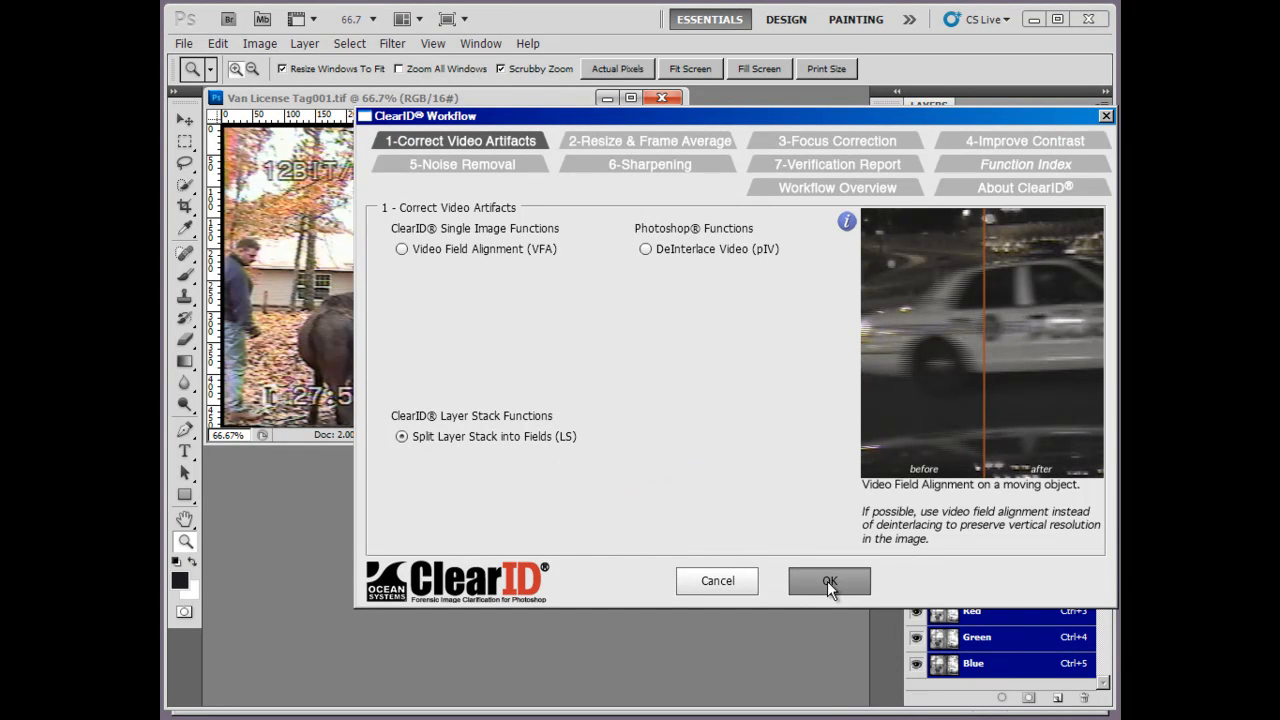
pyautogui.click(828, 580)
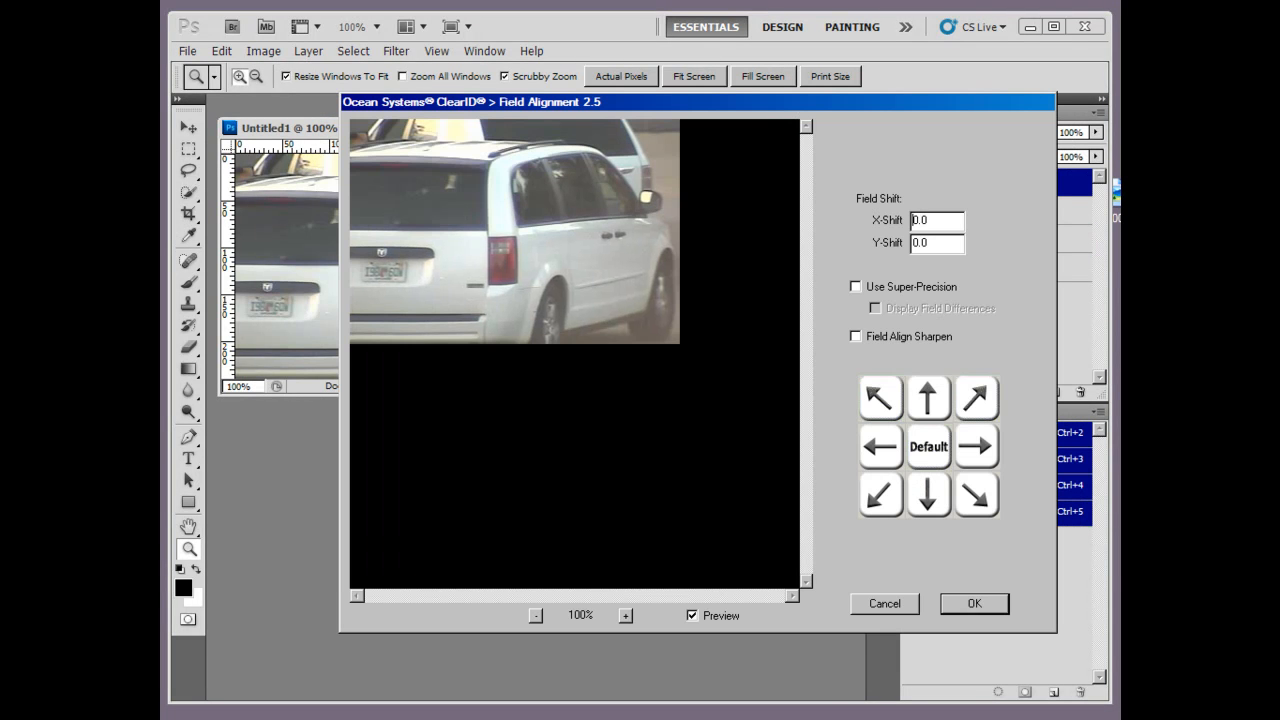
# Enable super-precision and field-difference display, set shifts 4.00 / 1.50 and accept the alignment
pyautogui.click(856, 288)
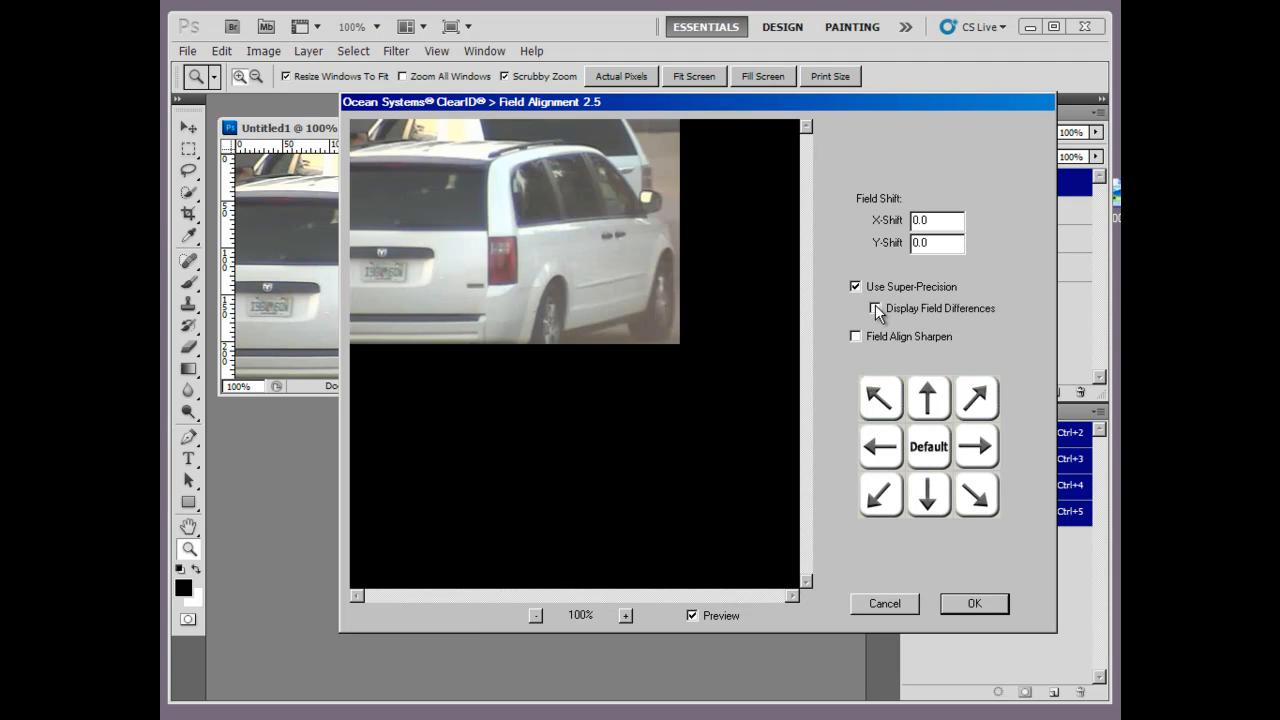
pyautogui.click(856, 308)
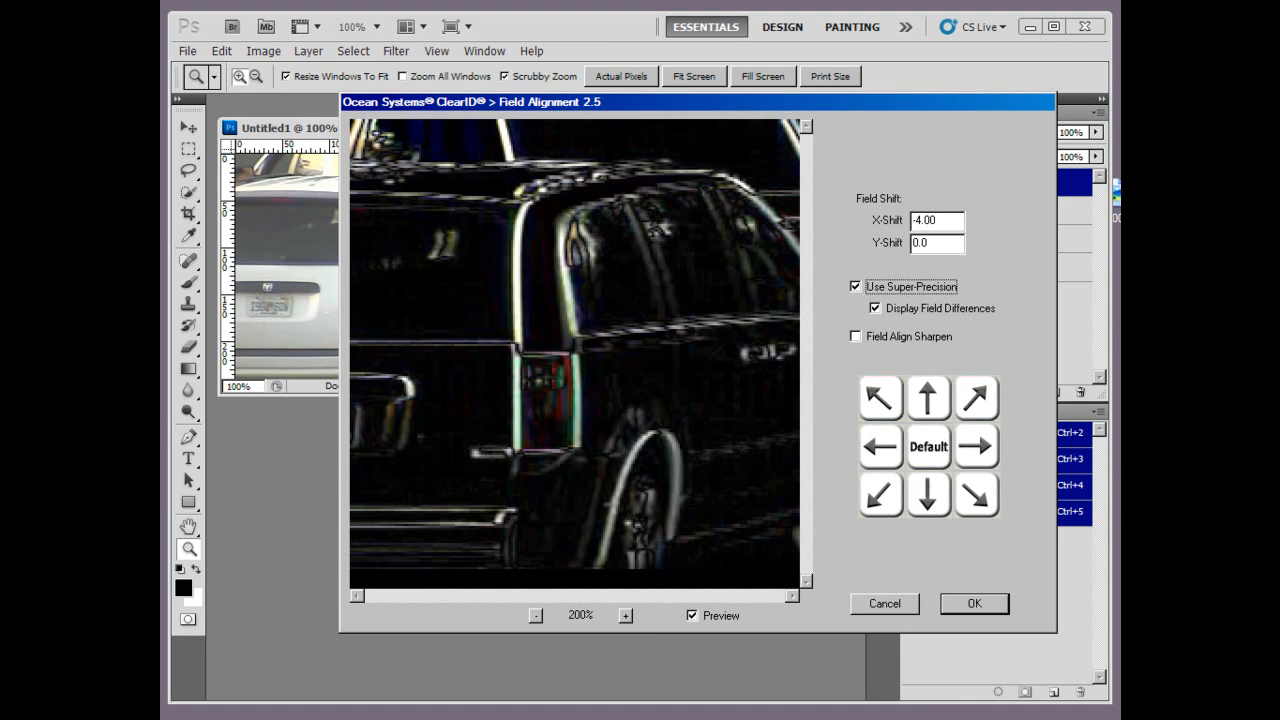
pyautogui.click(926, 494)
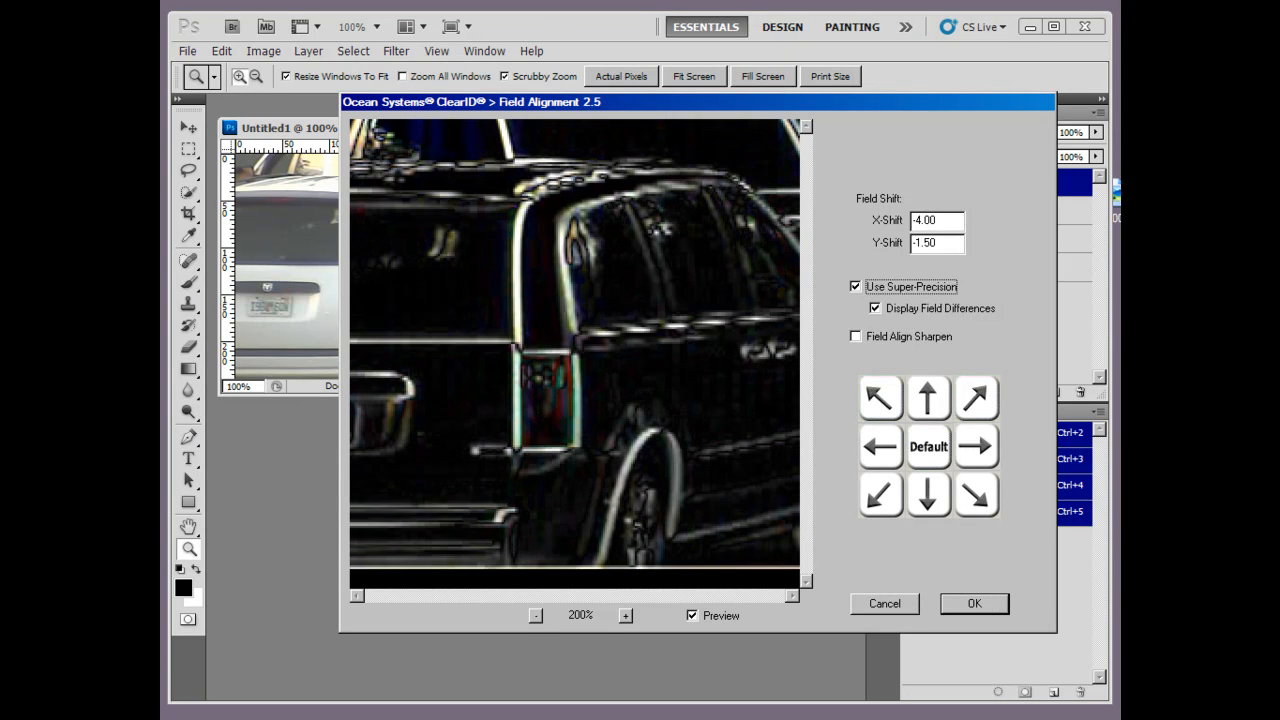
pyautogui.click(928, 494)
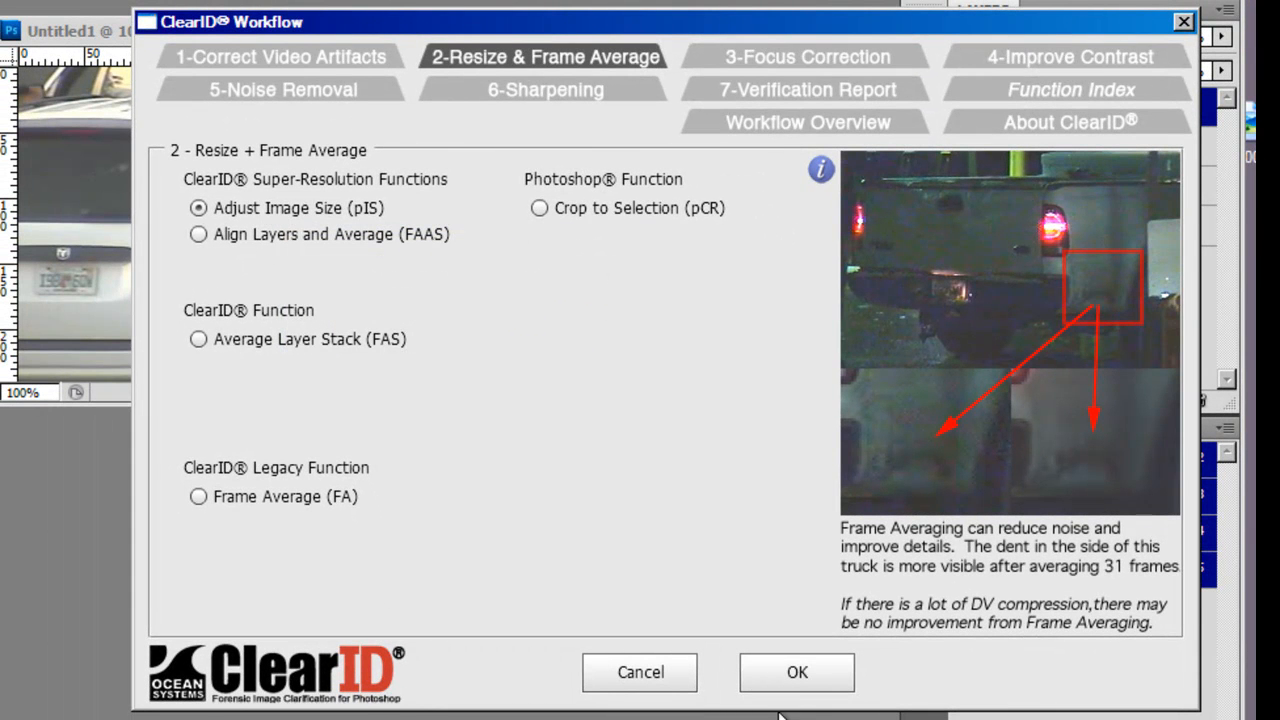
# Run Align Layers and Average (FAAS) in edge-match view, nudging the layer left to X-shift 21
pyautogui.click(796, 672)
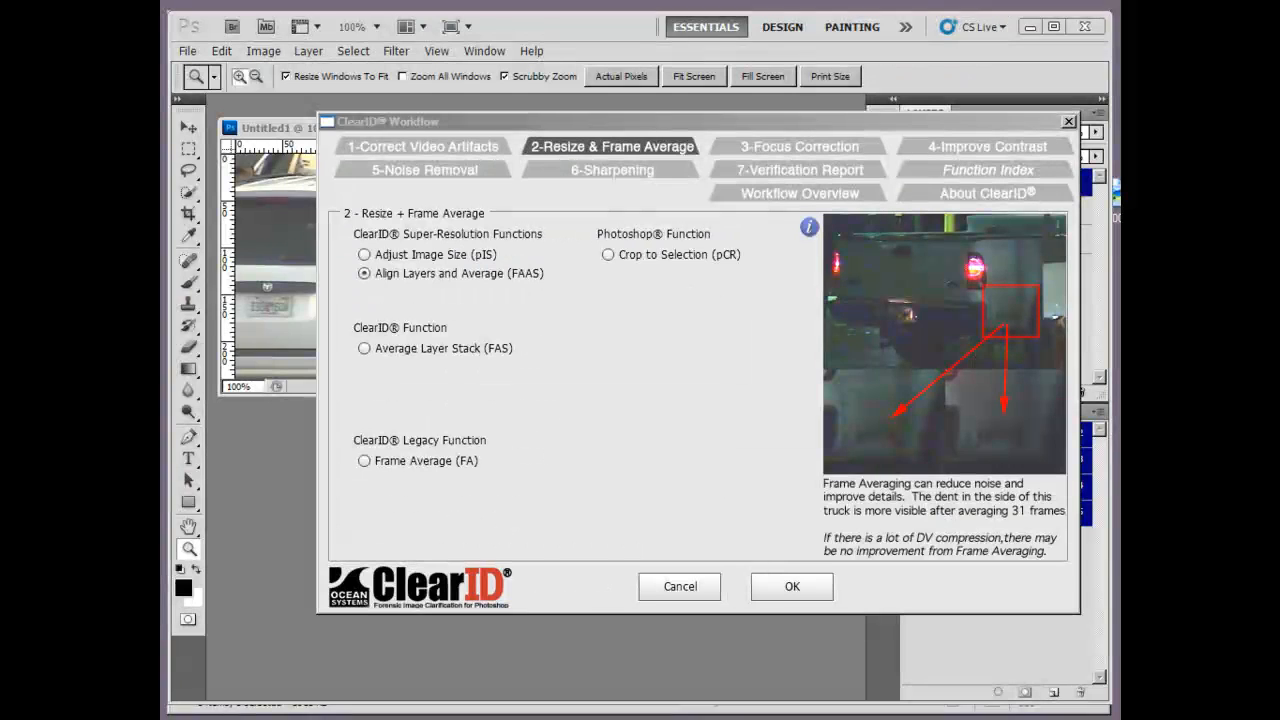
pyautogui.moveTo(416, 280)
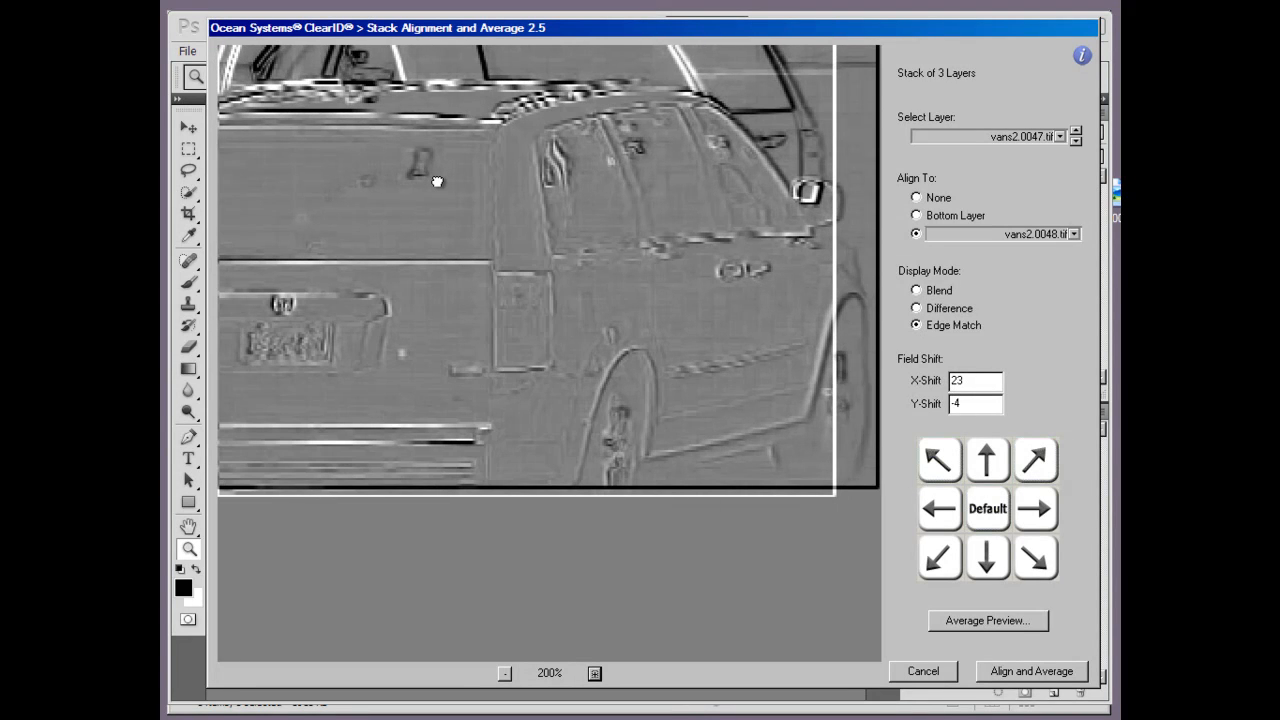
pyautogui.click(940, 508)
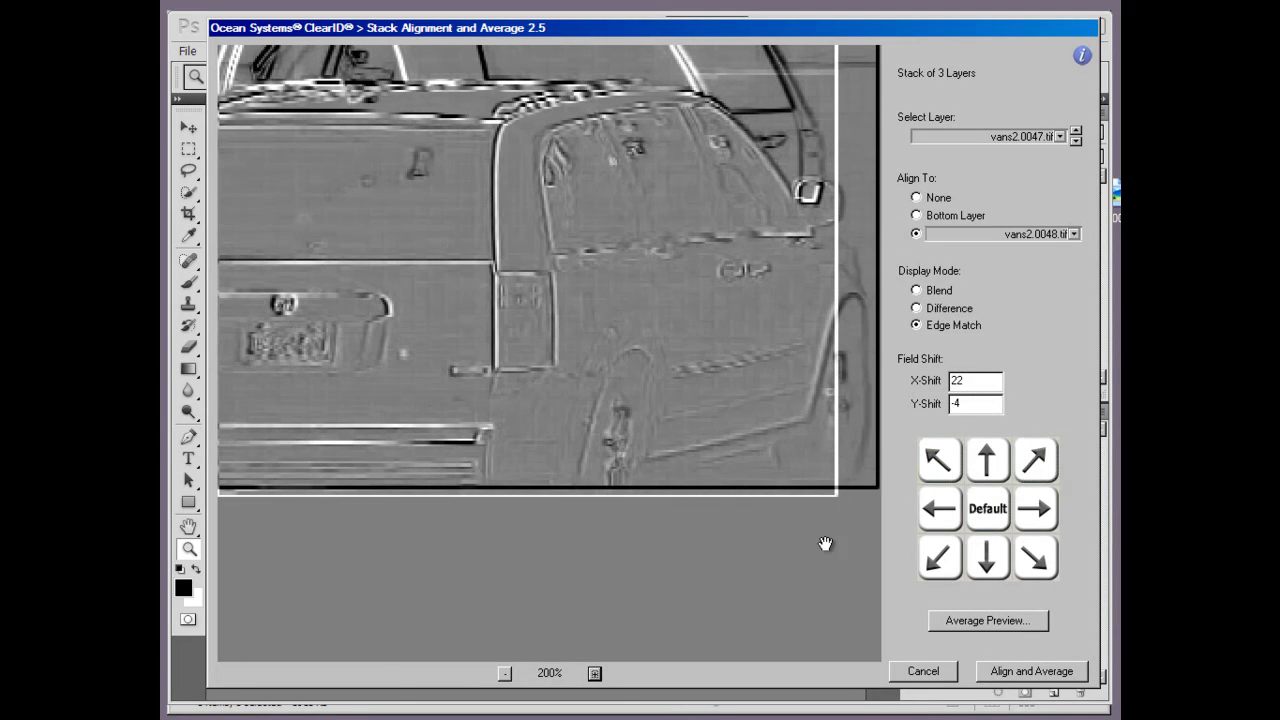
pyautogui.click(940, 510)
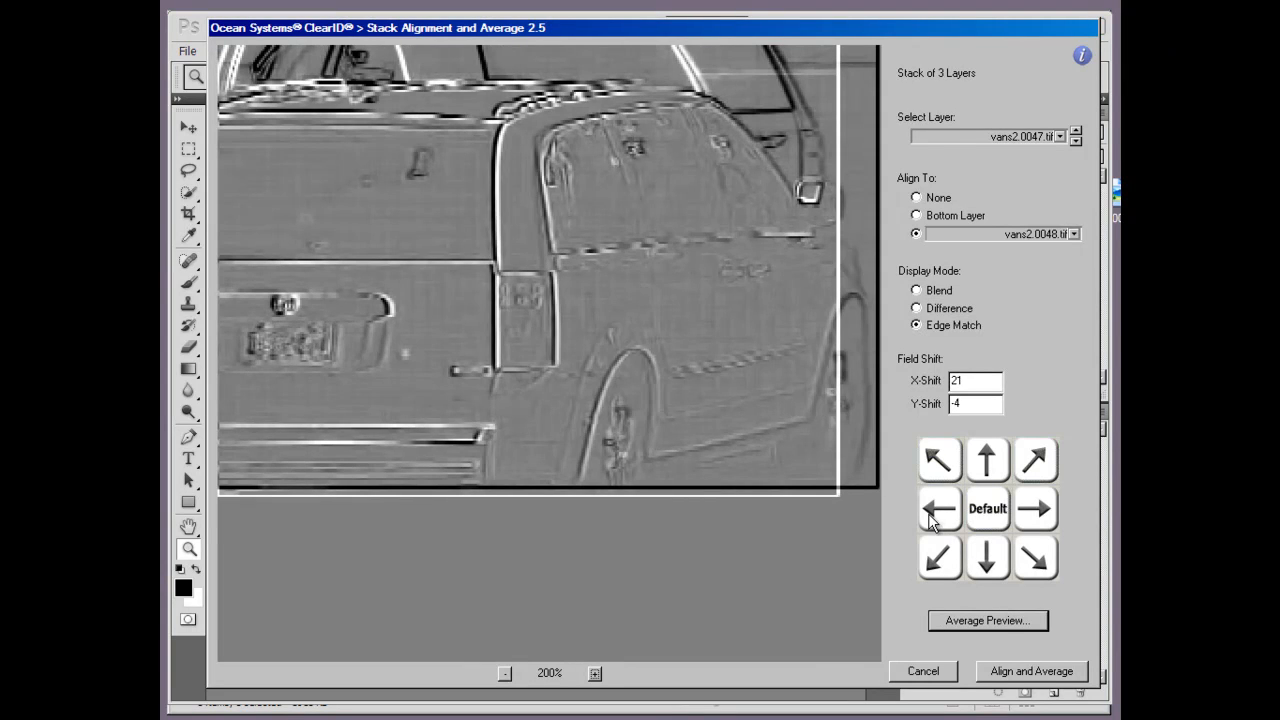
pyautogui.click(1036, 508)
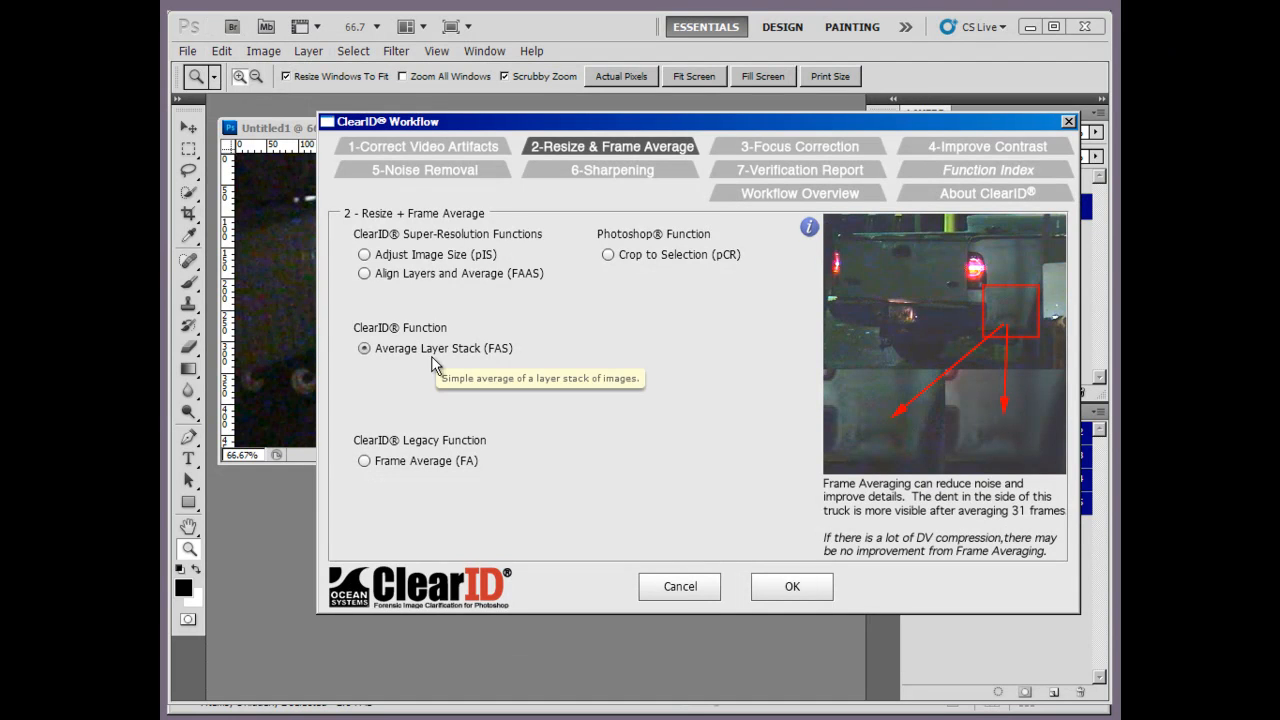
# Review Average Layer Stack, then move to the Focus Correction page with Interactive Motion DeBlur
pyautogui.click(792, 586)
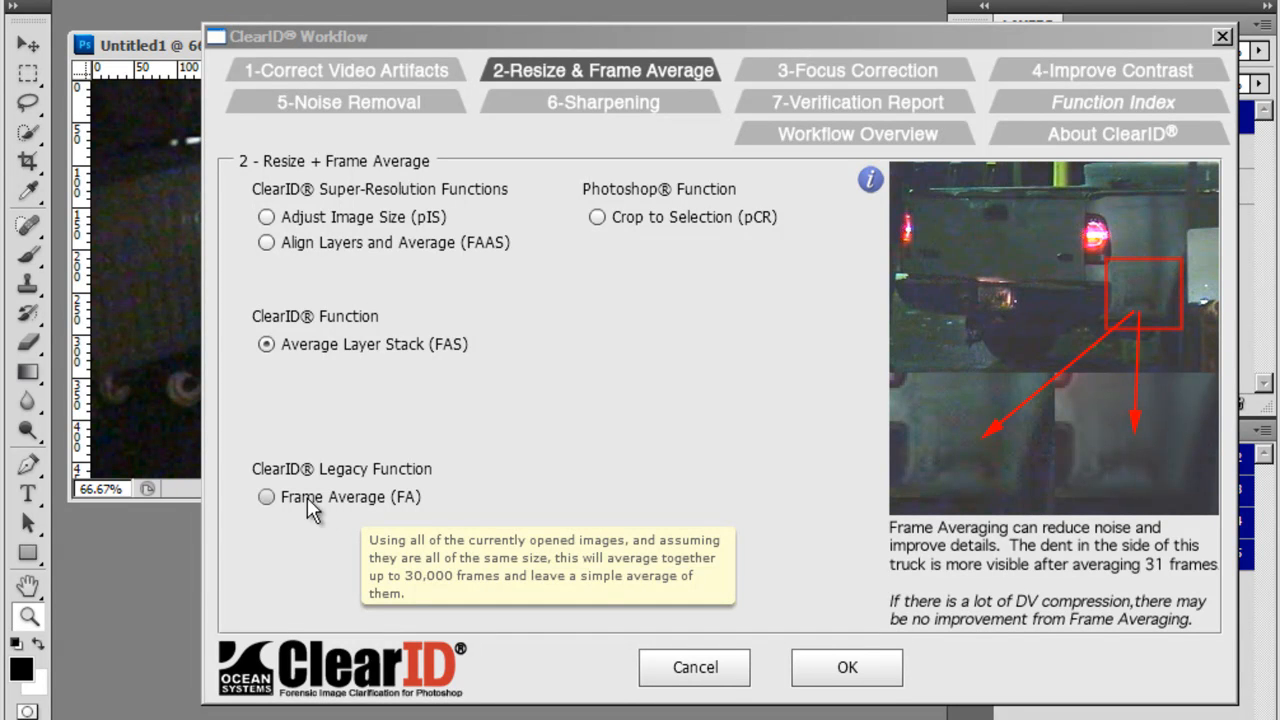
pyautogui.click(266, 496)
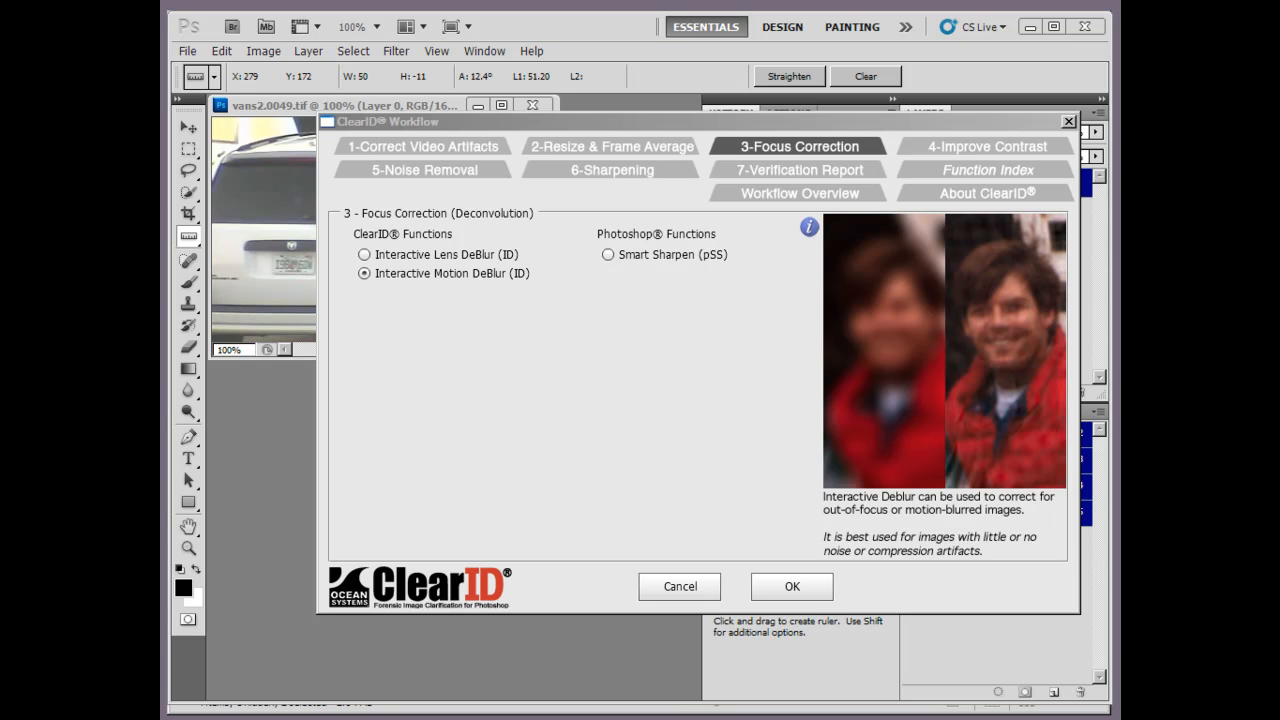
pyautogui.moveTo(444, 262)
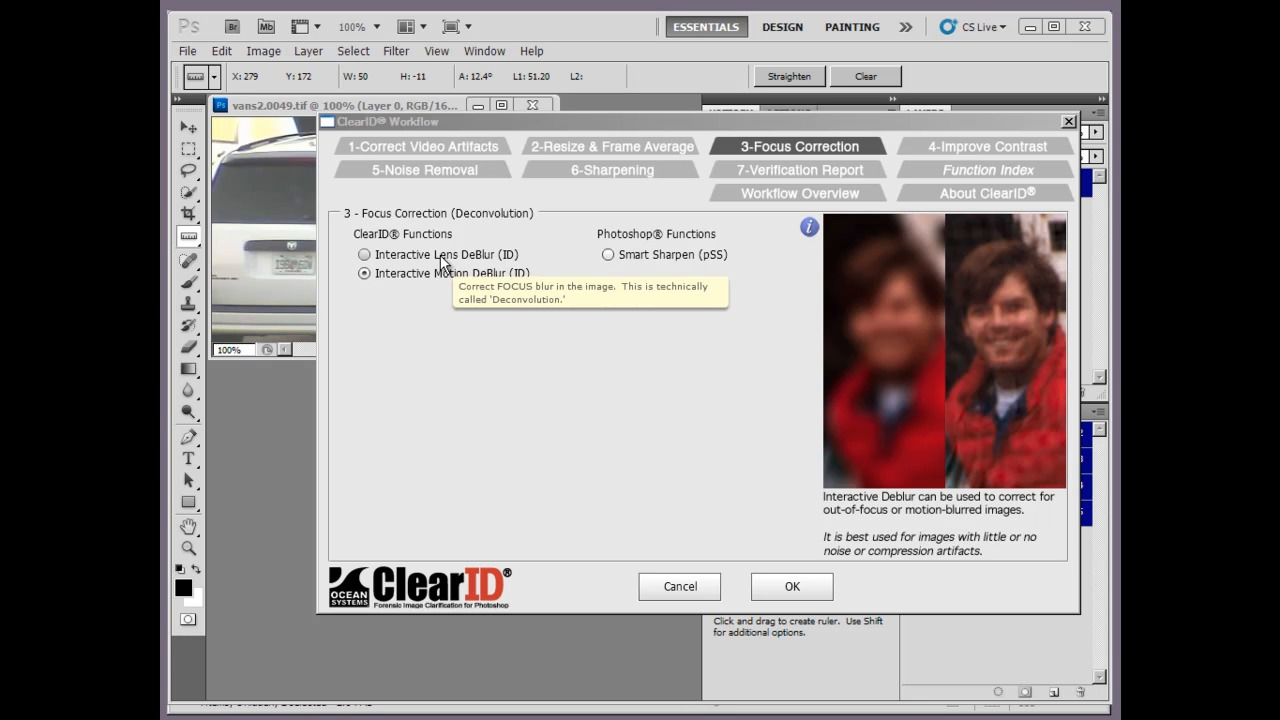
# Run Interactive Motion DeBlur, test motion length up to 8.48, return it to 0.0 and apply
pyautogui.click(364, 254)
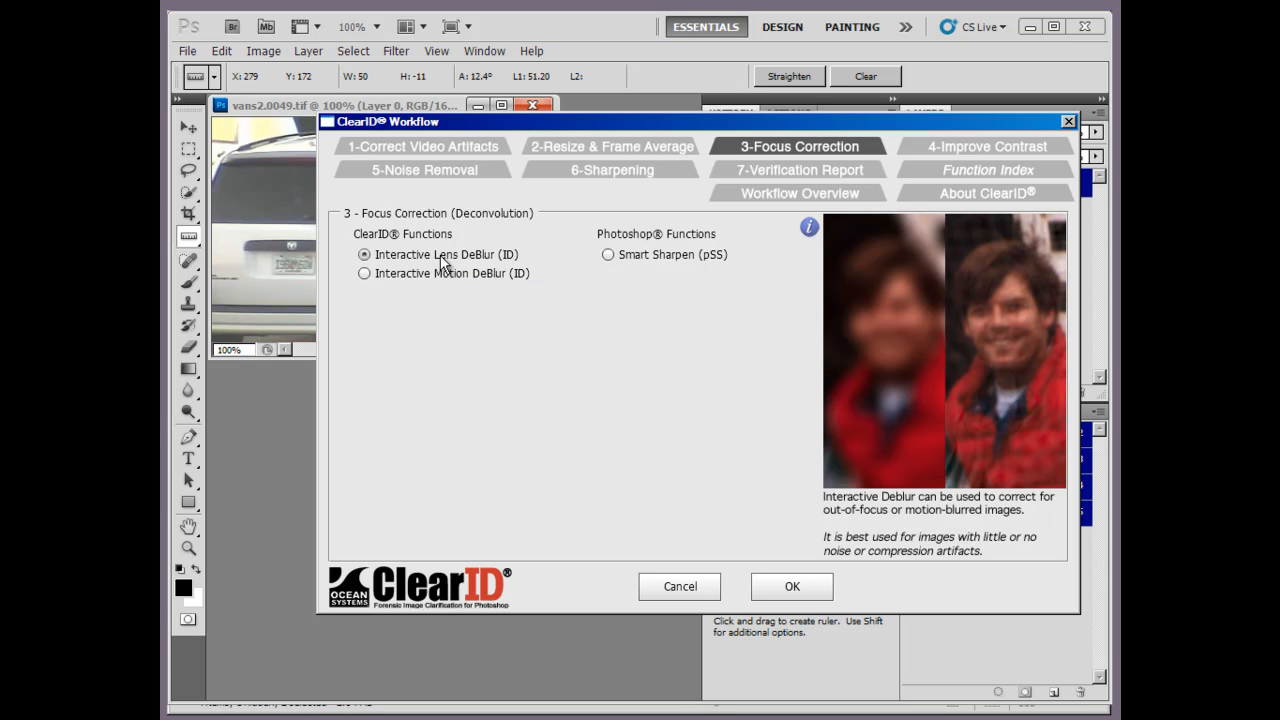
pyautogui.click(364, 272)
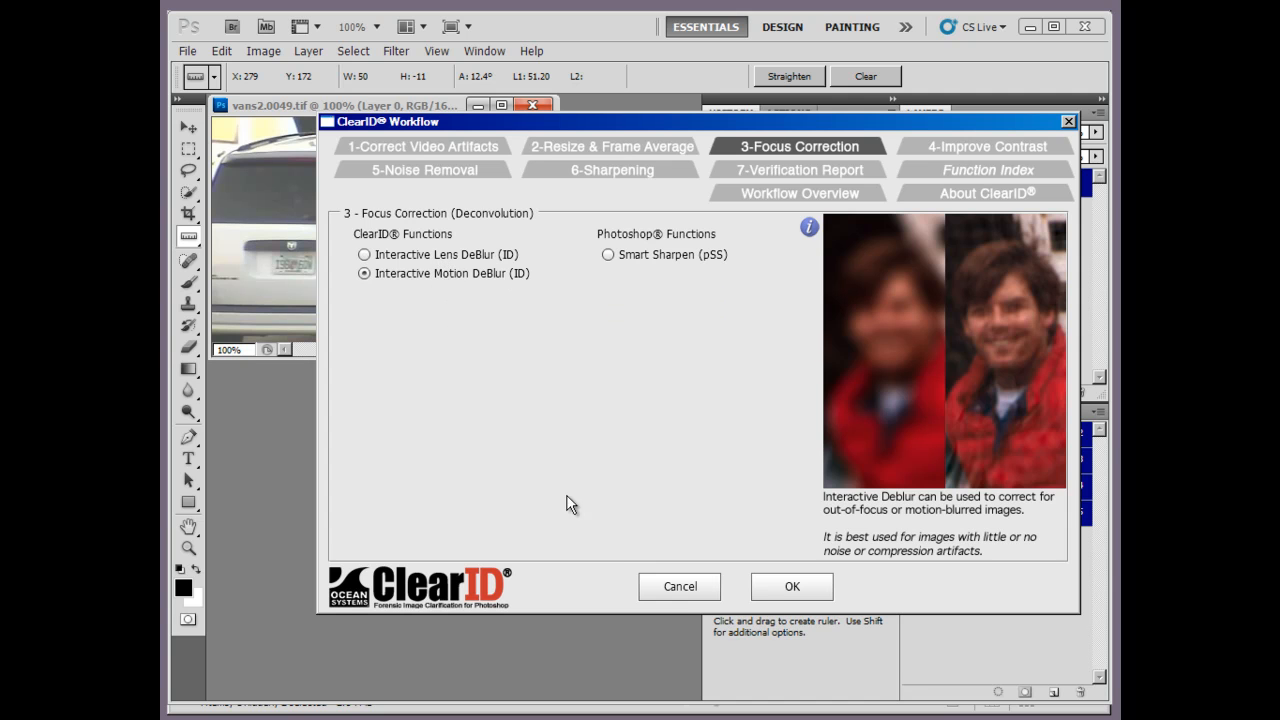
pyautogui.click(792, 586)
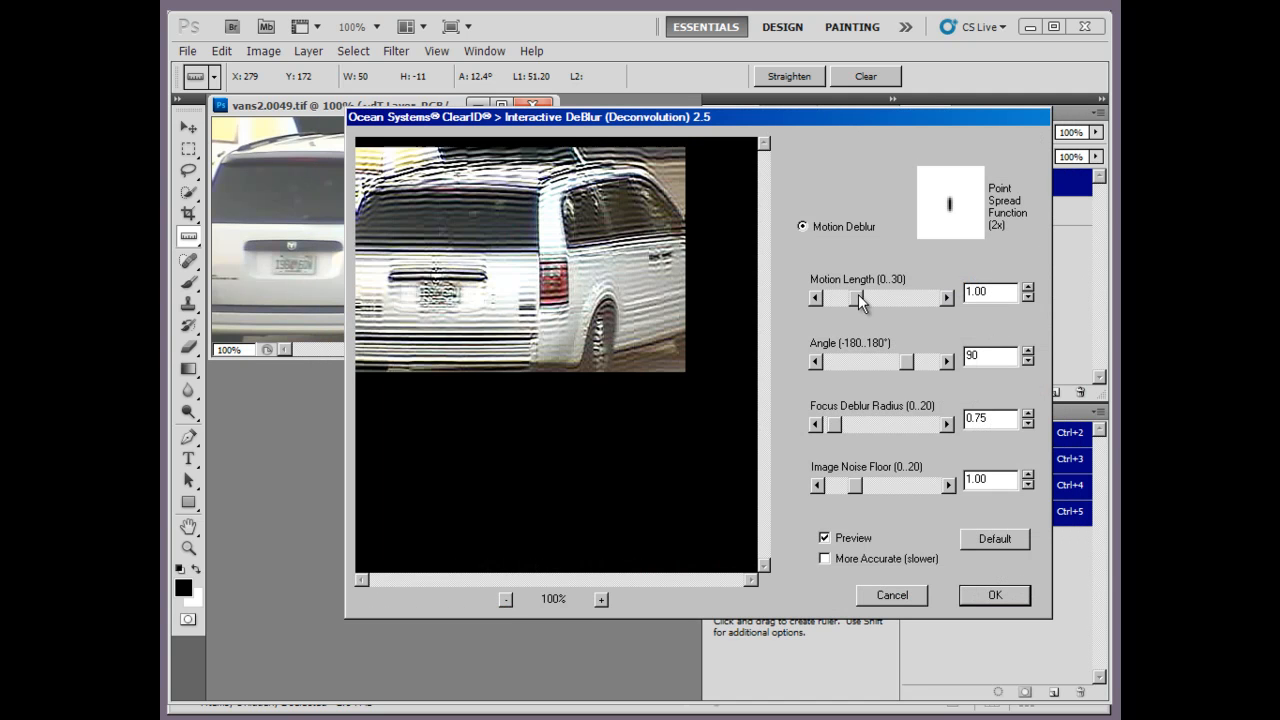
pyautogui.moveTo(824, 298); pyautogui.dragTo(850, 298)
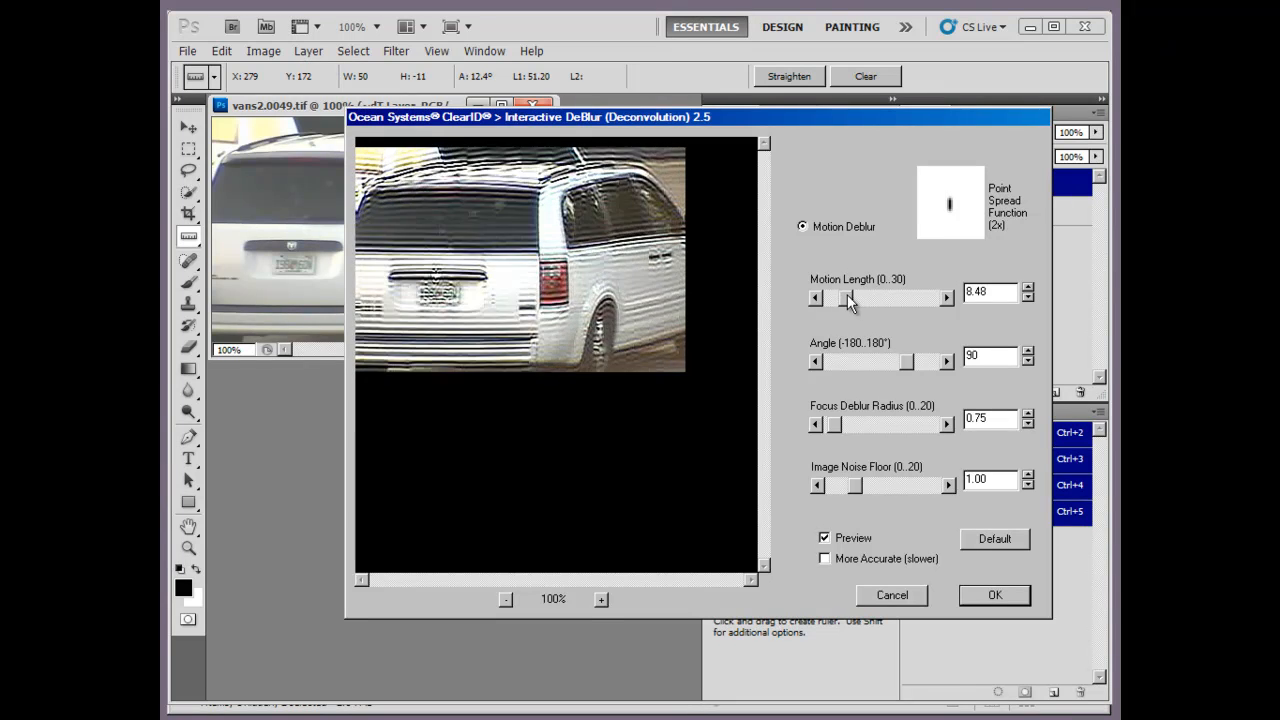
pyautogui.moveTo(848, 296); pyautogui.dragTo(832, 296)
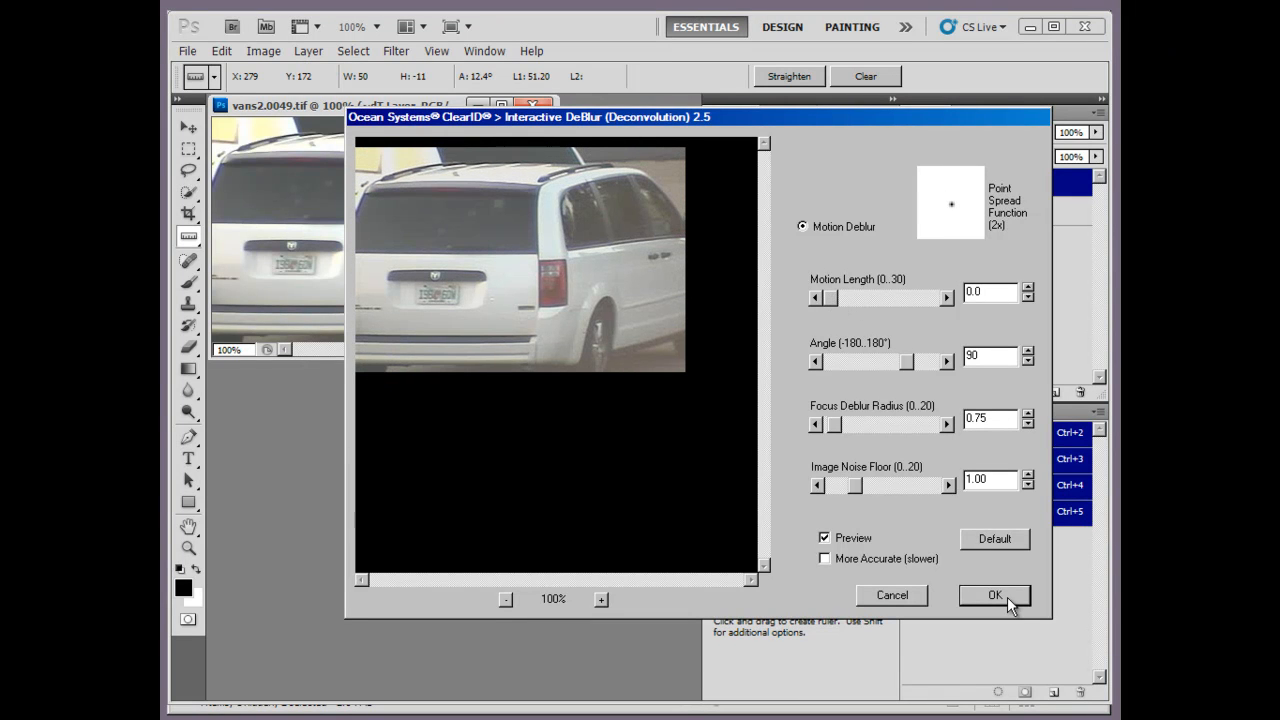
pyautogui.click(994, 596)
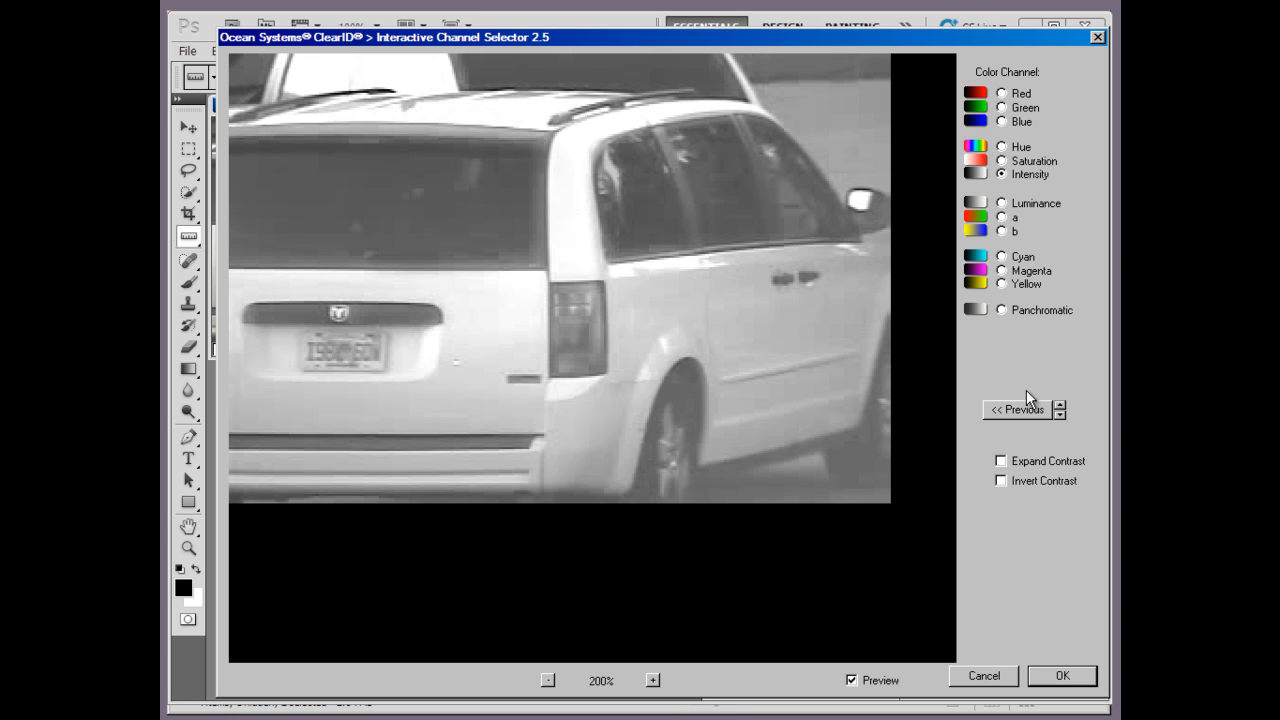
pyautogui.moveTo(1030, 396)
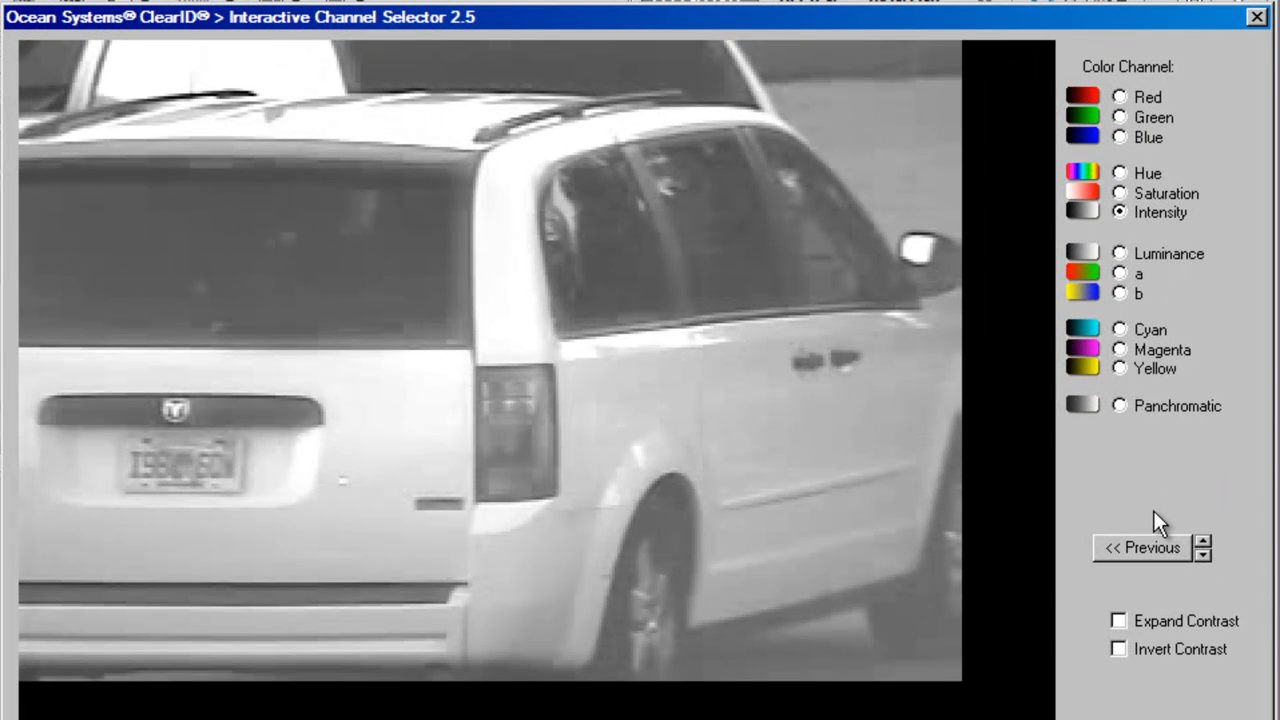
# Preview the van in the saturation, intensity and panchromatic channels of the Channel Selector
pyautogui.click(1120, 192)
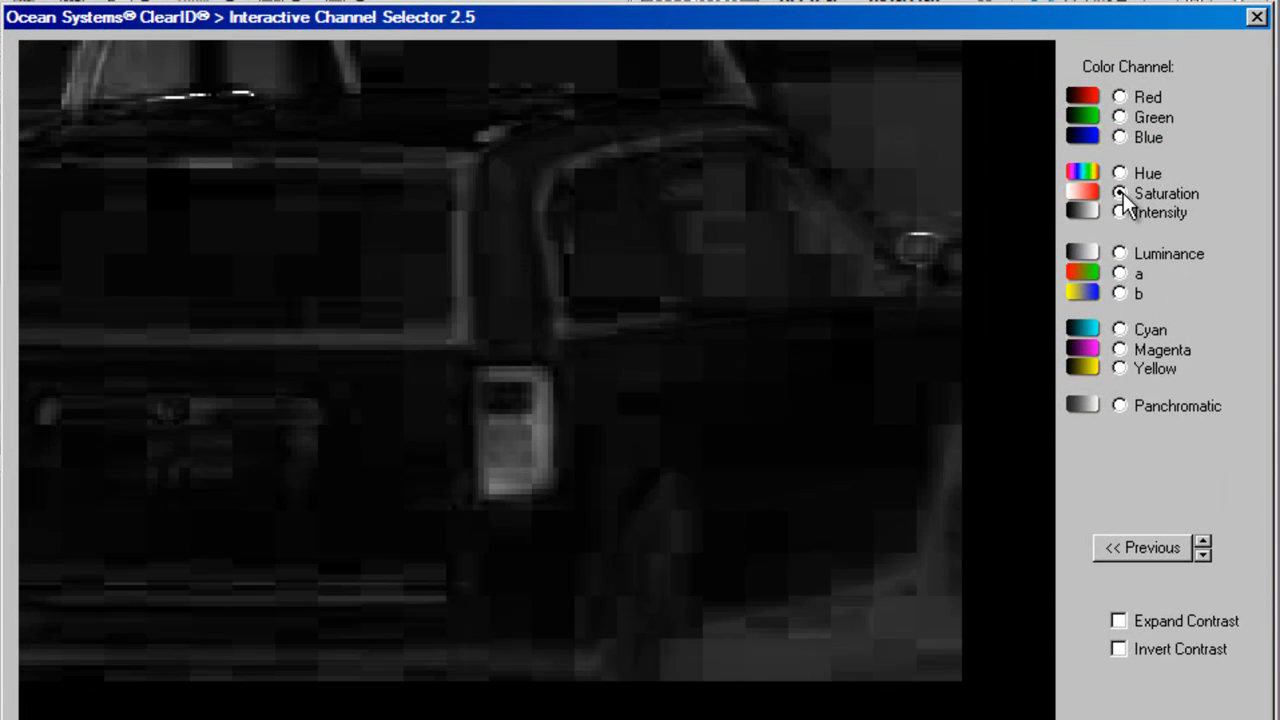
pyautogui.click(1120, 212)
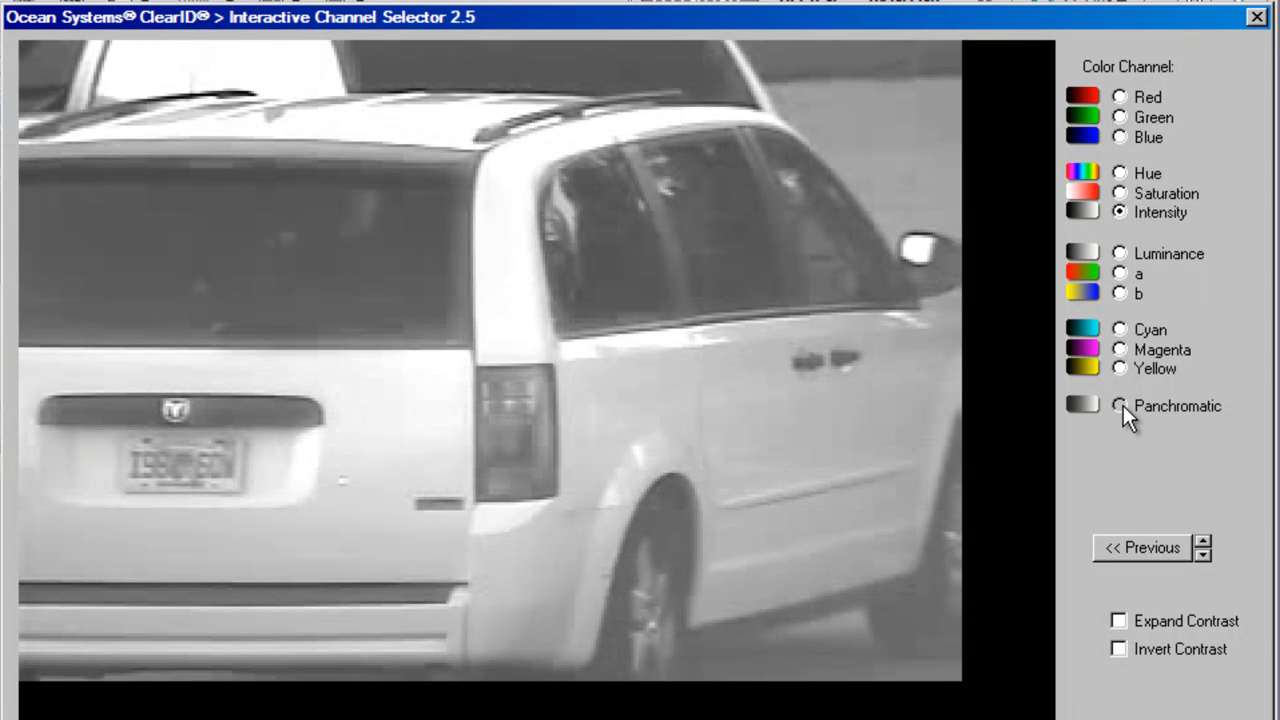
pyautogui.click(1120, 406)
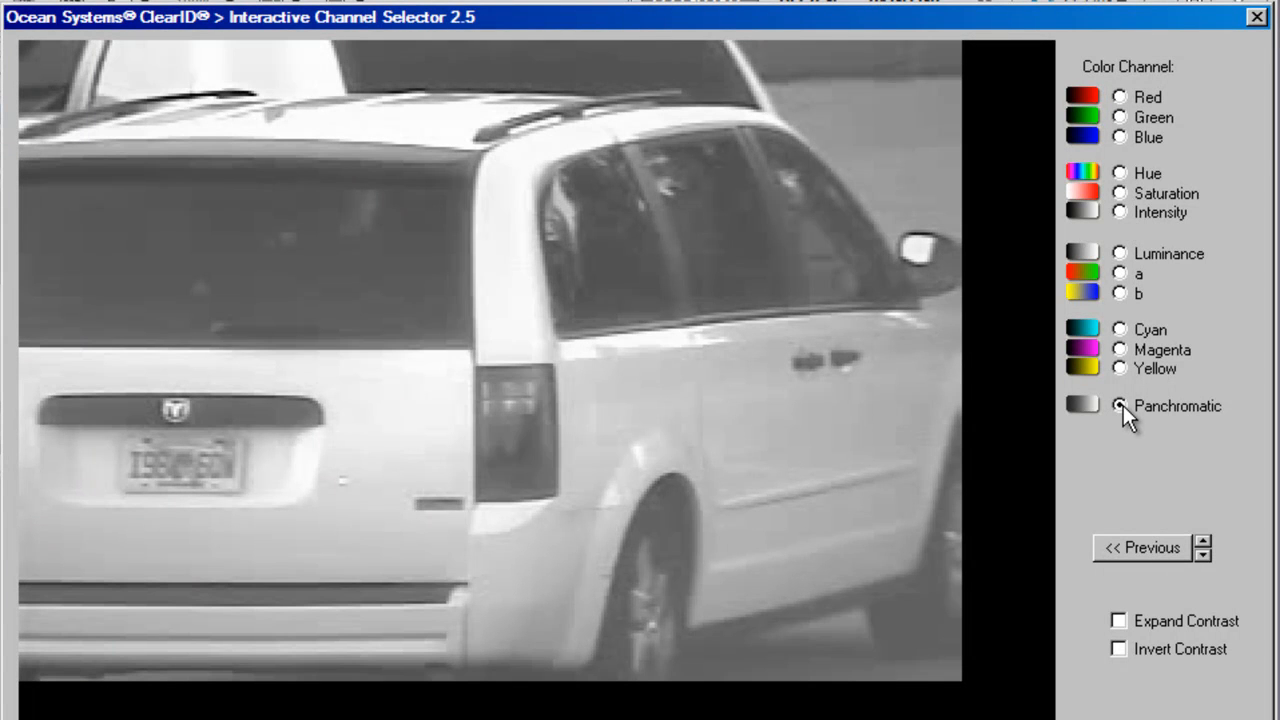
pyautogui.click(1120, 406)
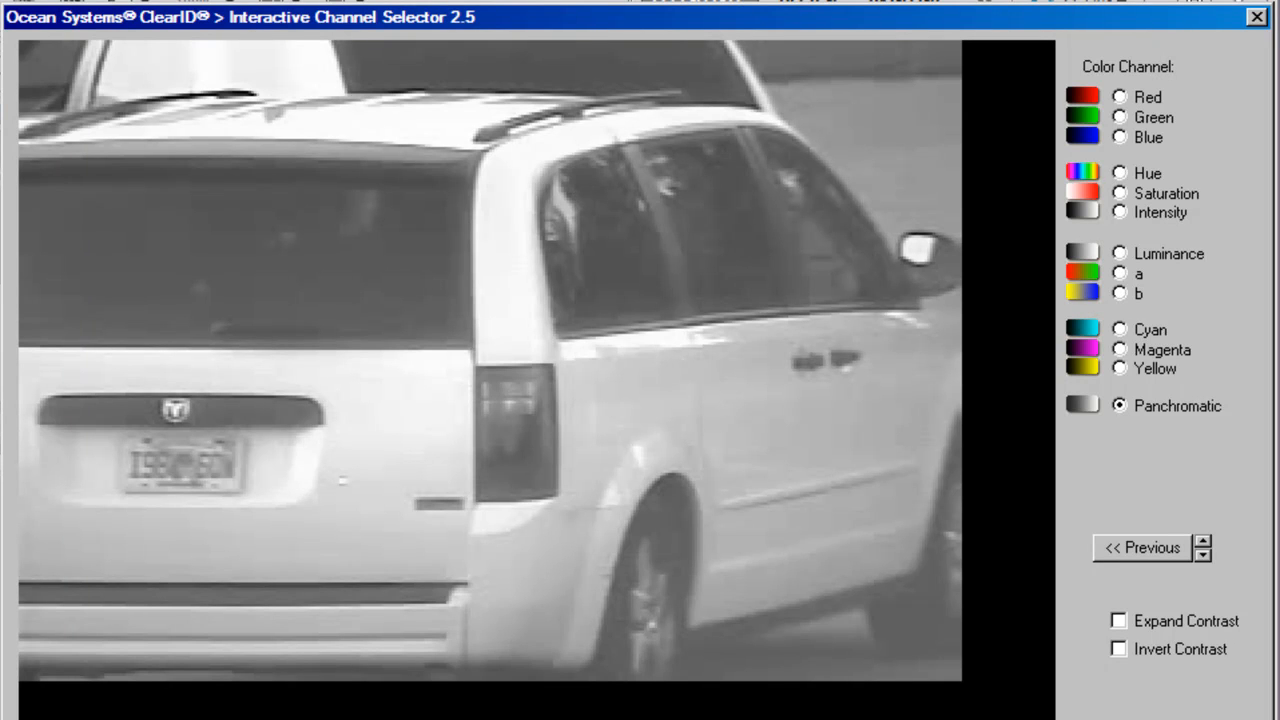
# Compare the red, blue and green colour channels, settling on the blue channel view
pyautogui.click(1120, 96)
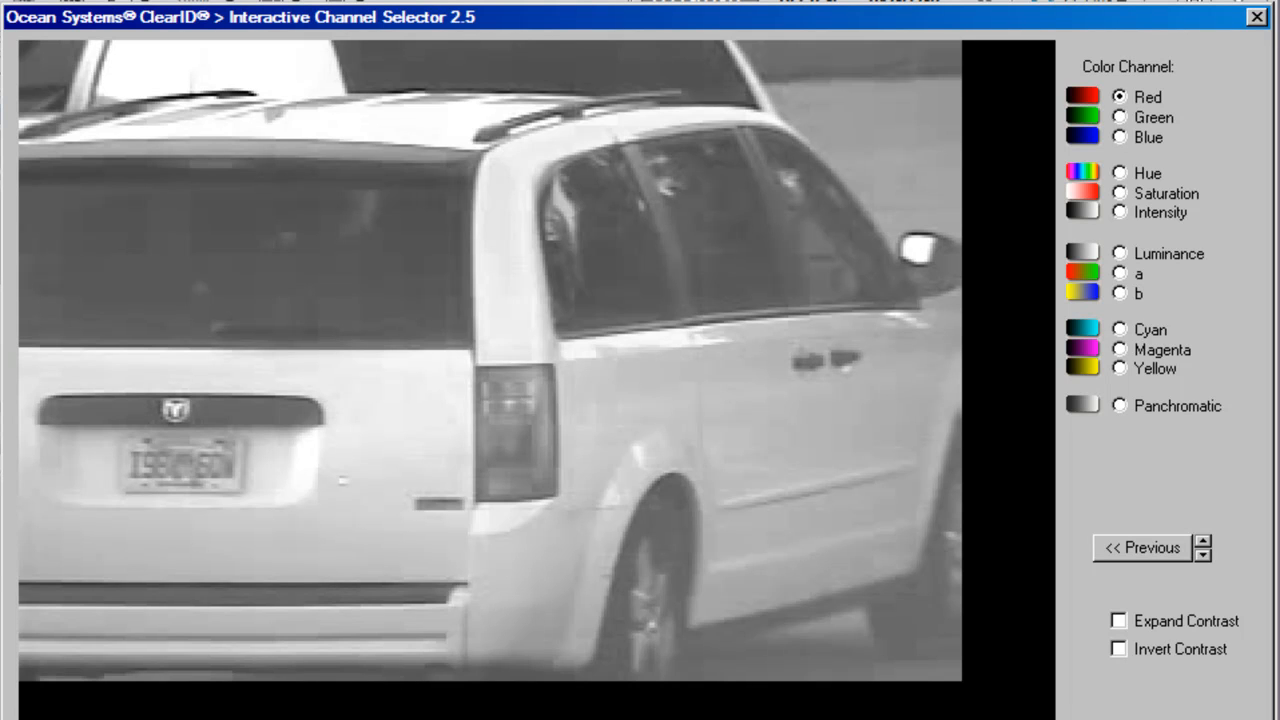
pyautogui.click(1120, 136)
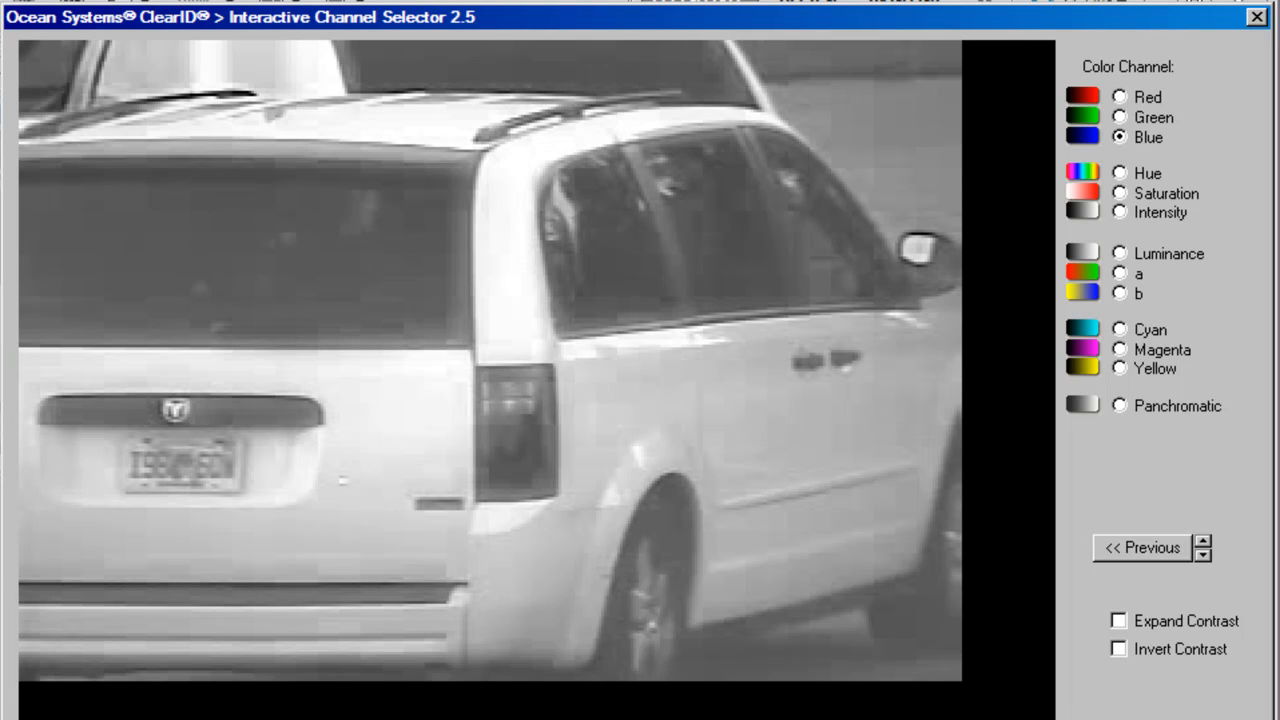
pyautogui.click(1120, 116)
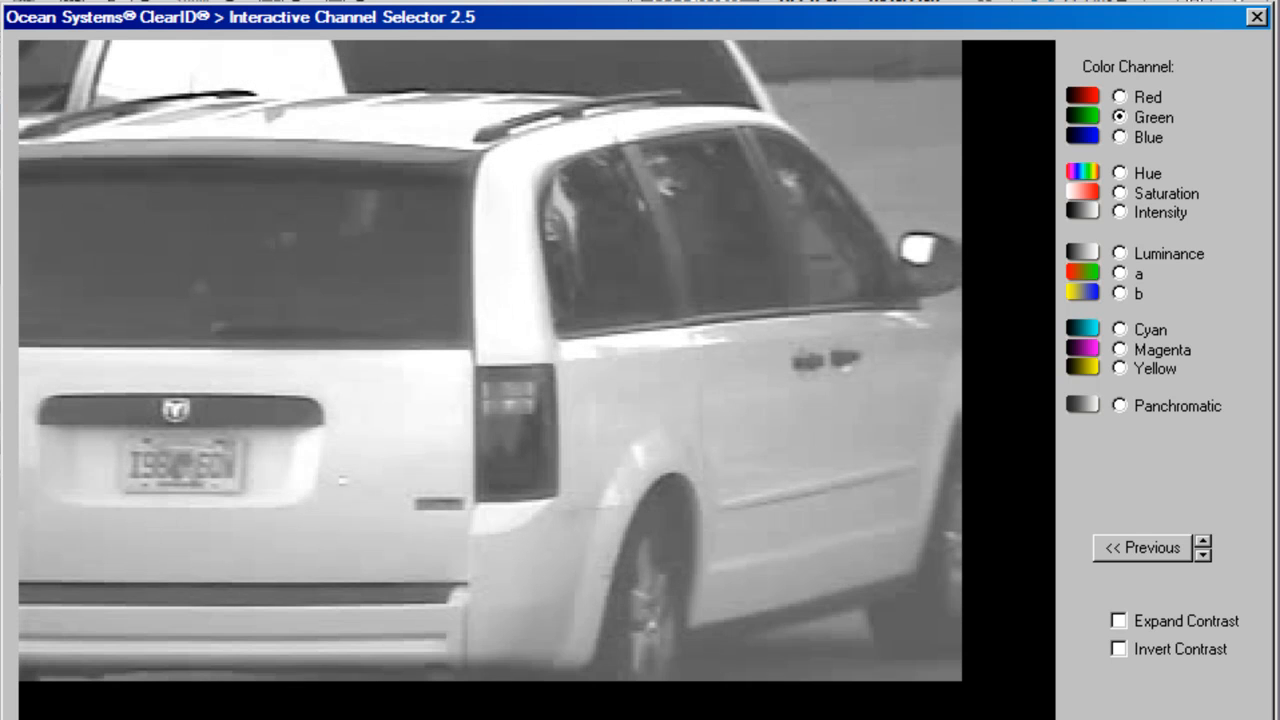
pyautogui.click(1120, 136)
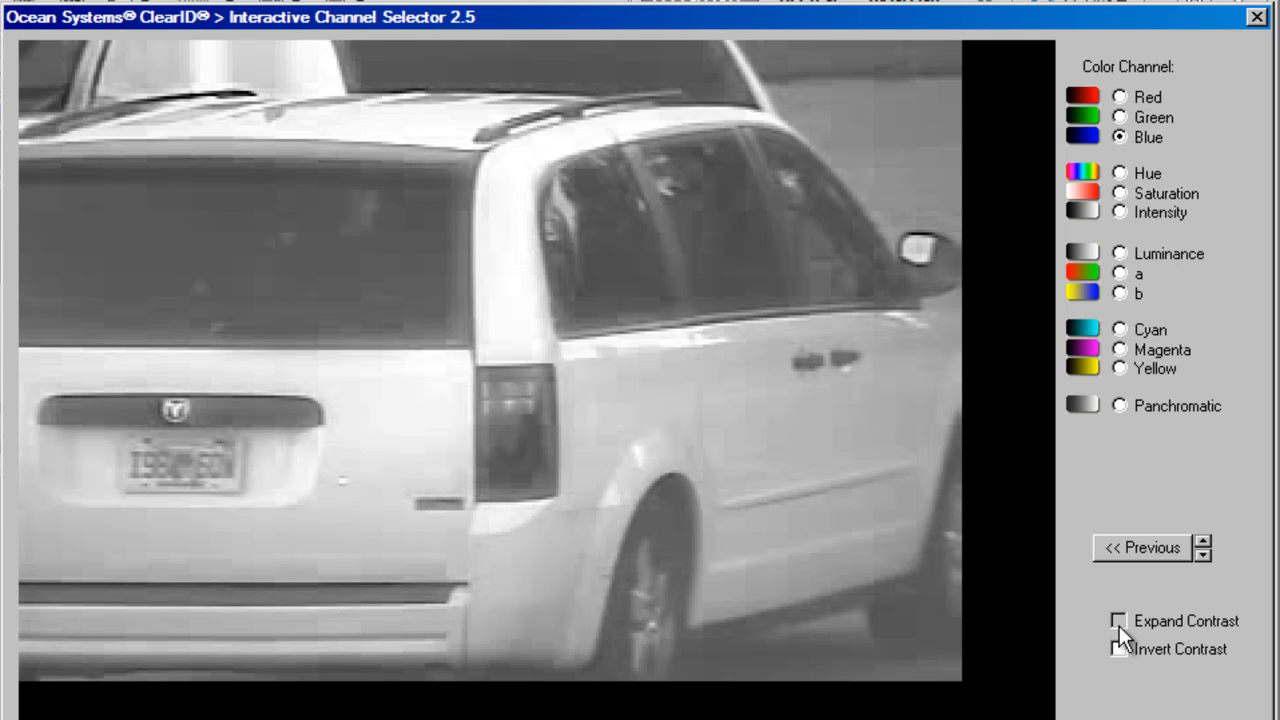
# Enable Expand Contrast on the blue channel and accept it, returning to the Improve Contrast page
pyautogui.click(1120, 620)
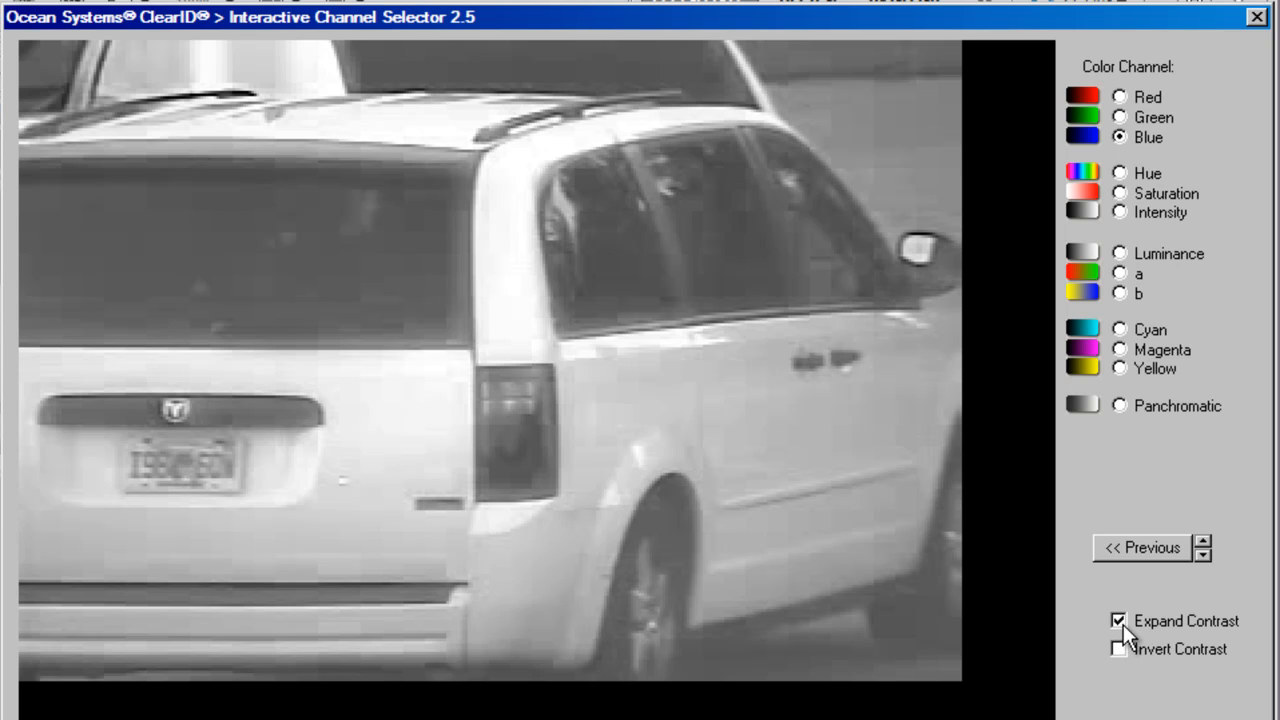
pyautogui.click(1120, 620)
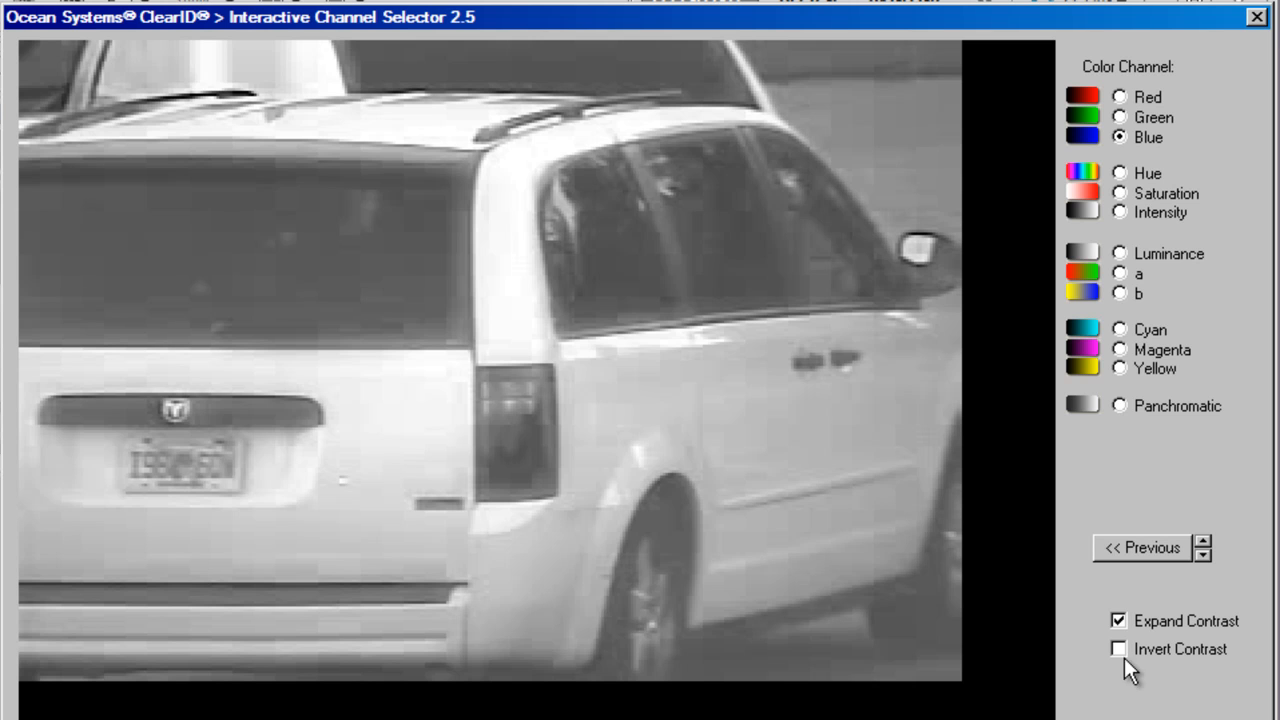
pyautogui.click(1120, 648)
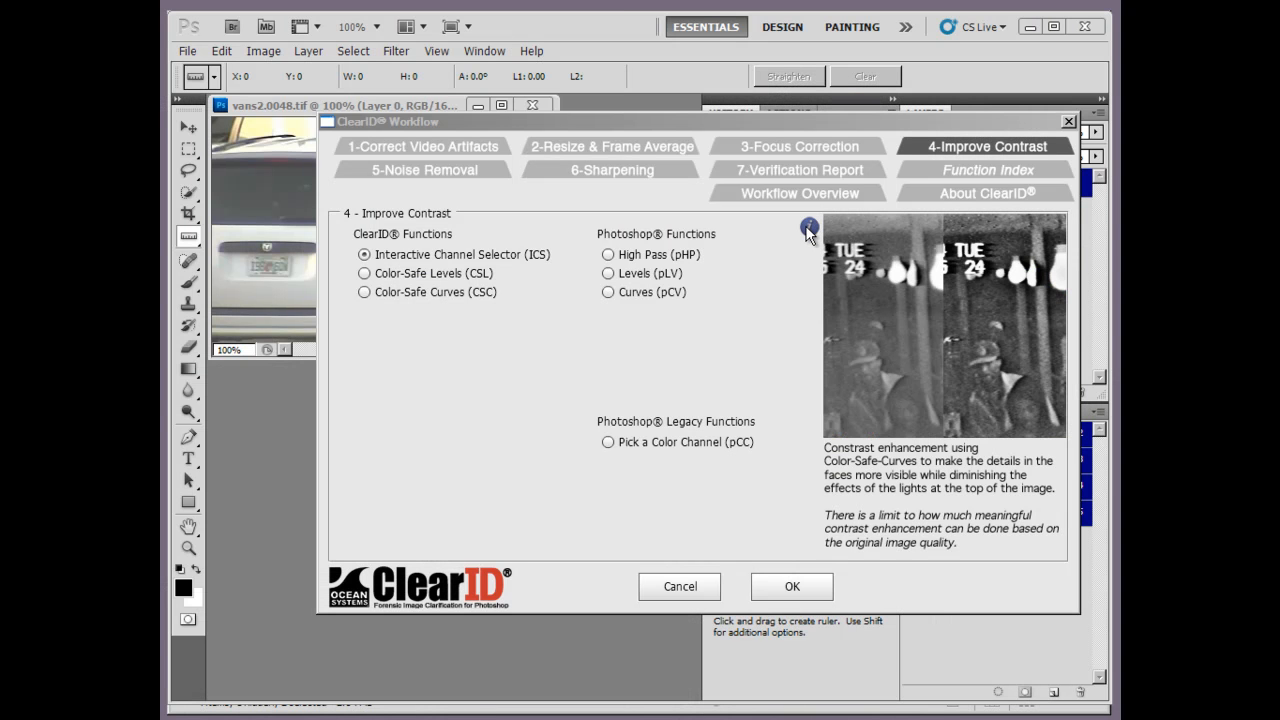
pyautogui.moveTo(808, 228)
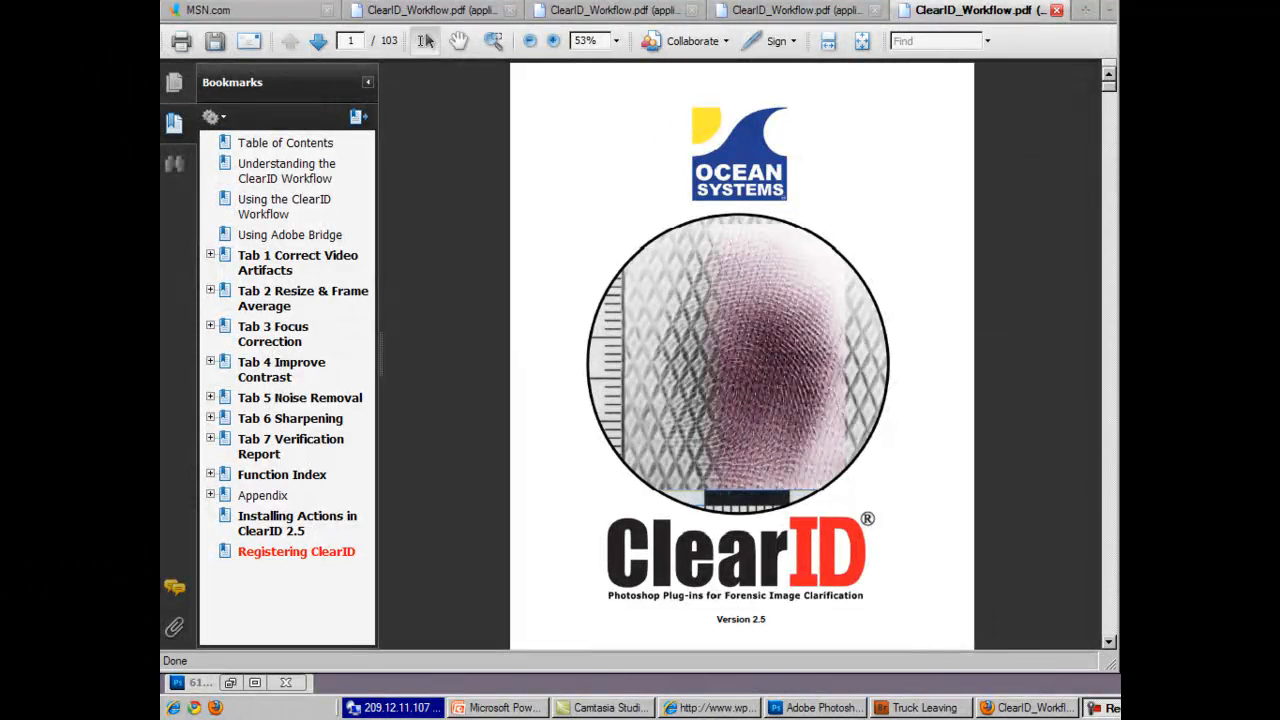
# Jump to Tab 4 Improve Contrast in the ClearID_Workflow PDF and follow the Interactive Channel Selector link
pyautogui.click(280, 368)
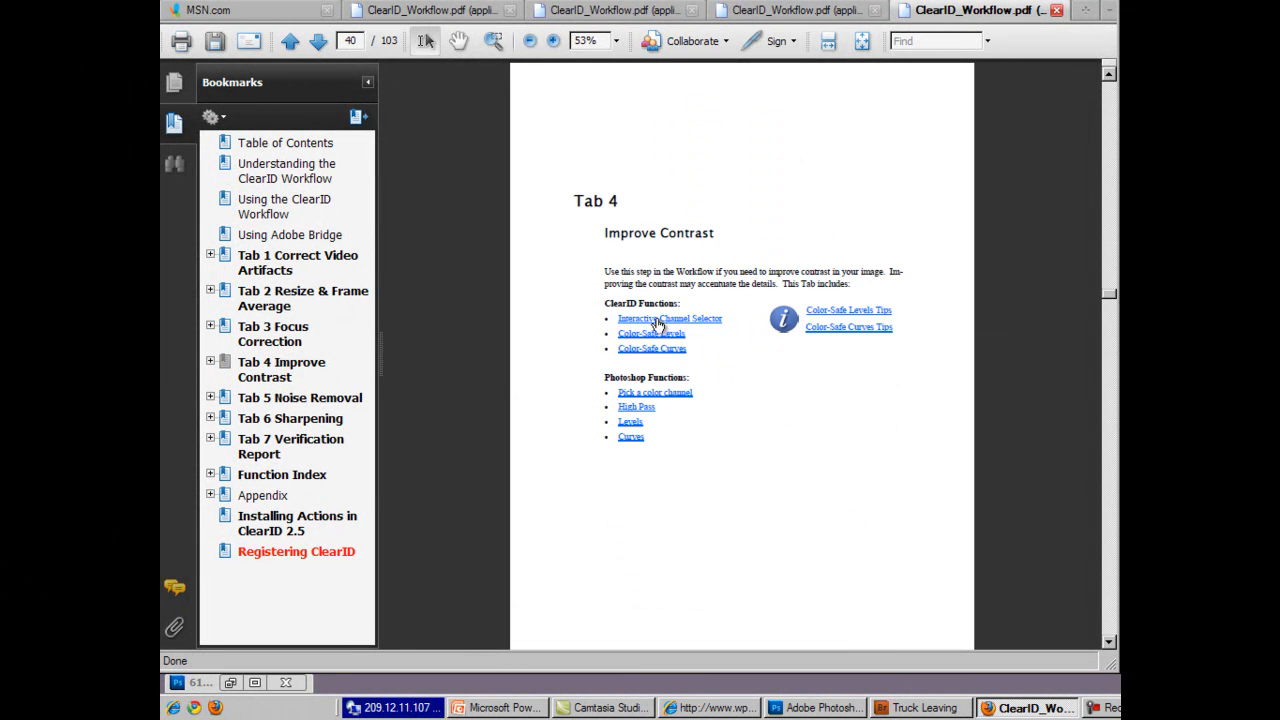
pyautogui.click(668, 318)
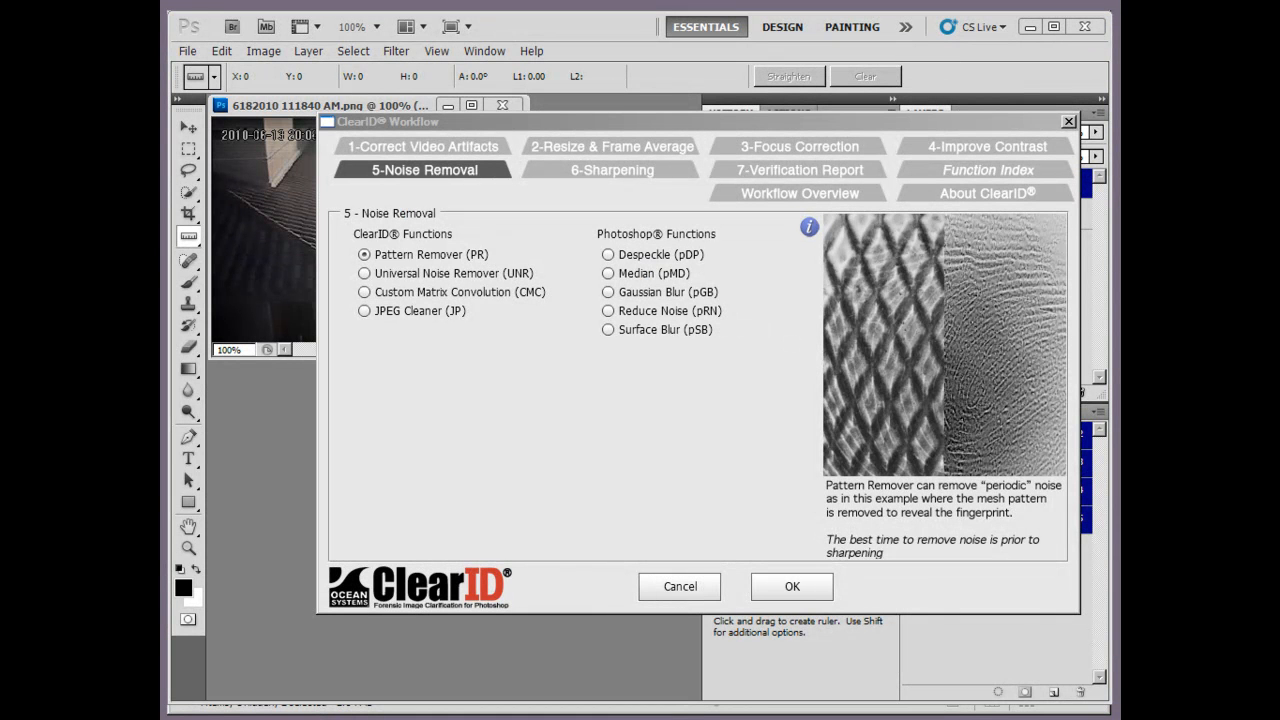
# Run the Pattern Remover on the rooftop camera frame, zoom its preview to 200% and tune Frequency Acceptance
pyautogui.click(792, 586)
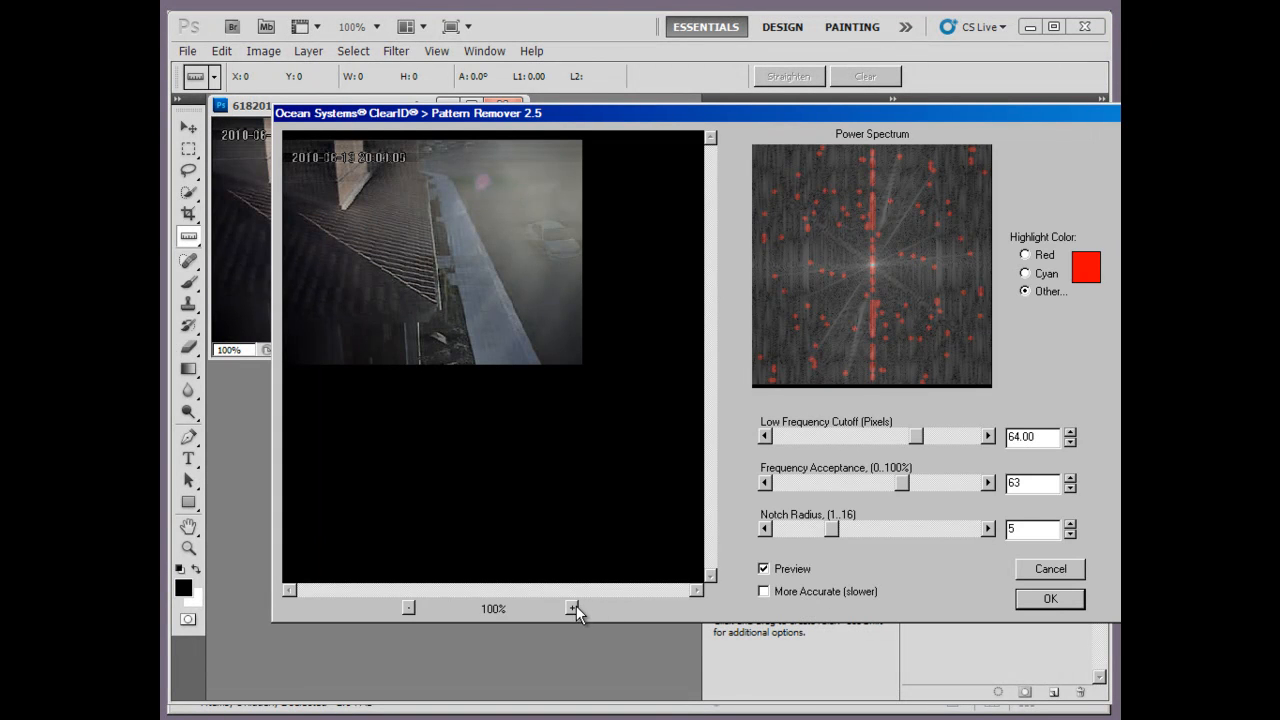
pyautogui.click(572, 608)
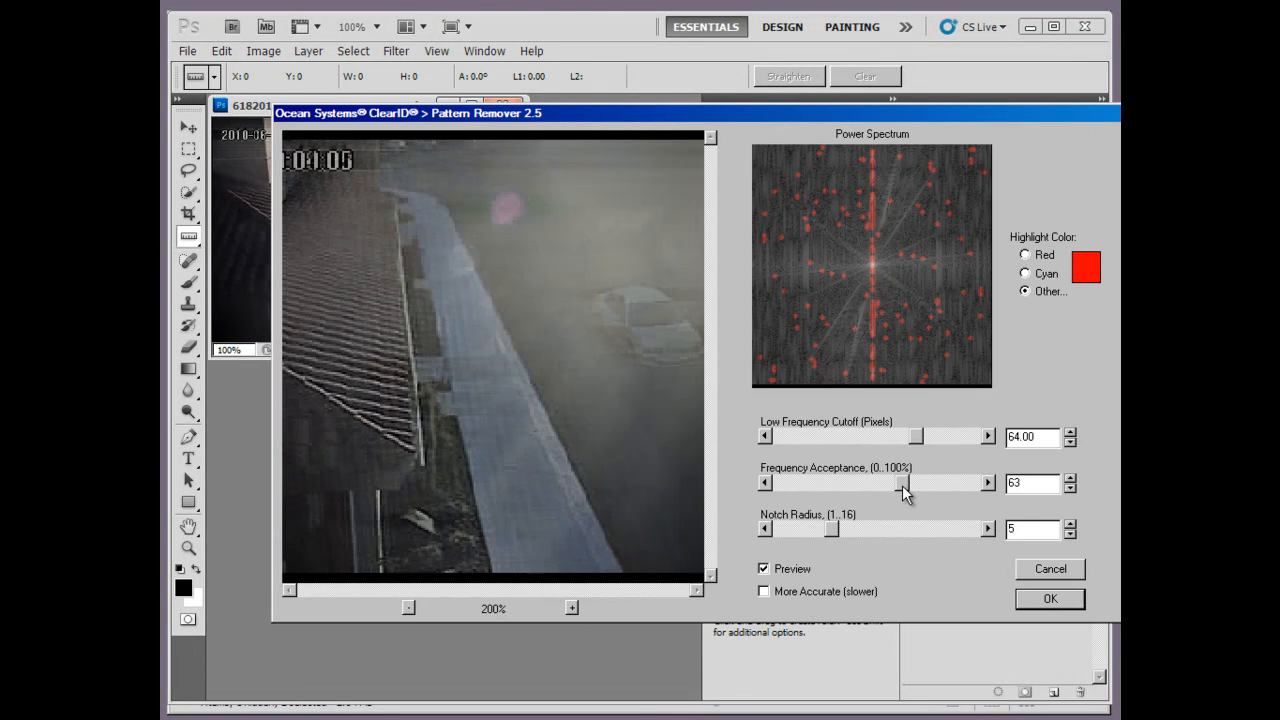
pyautogui.moveTo(904, 482); pyautogui.dragTo(892, 482)
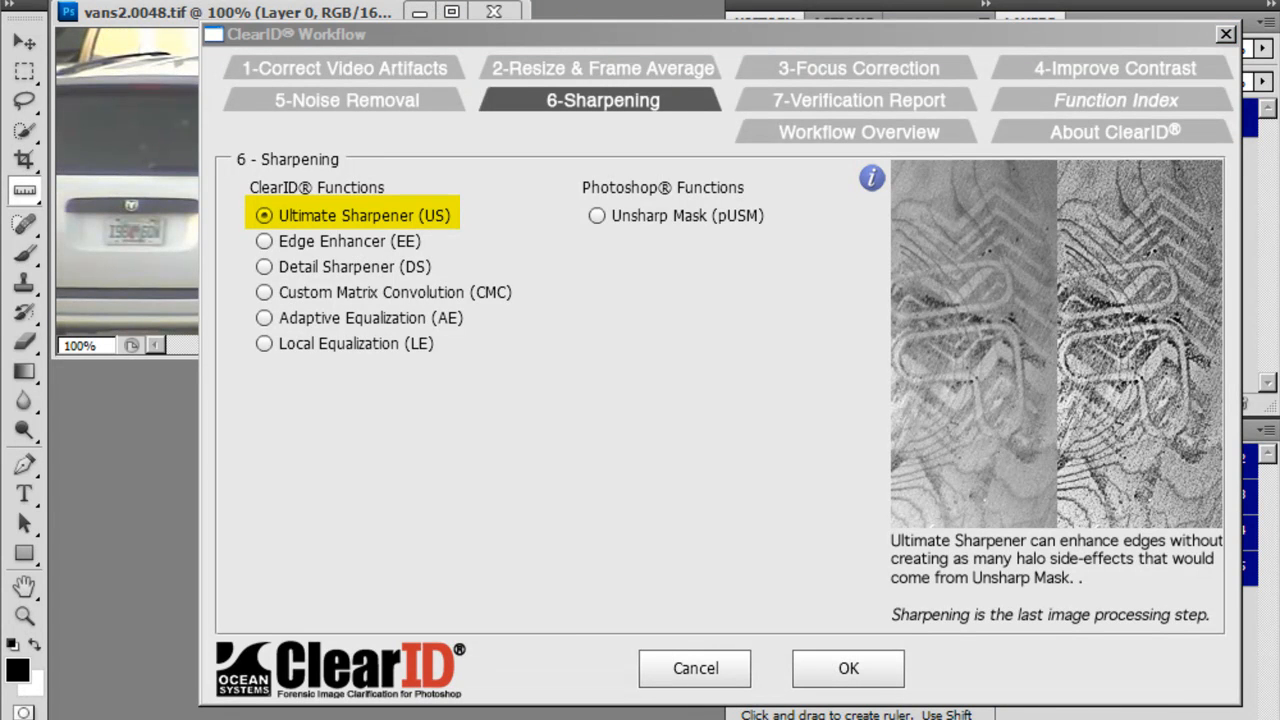
# Visit the Function Index page, then generate the verification report for vans2.0049.tif
pyautogui.click(1114, 100)
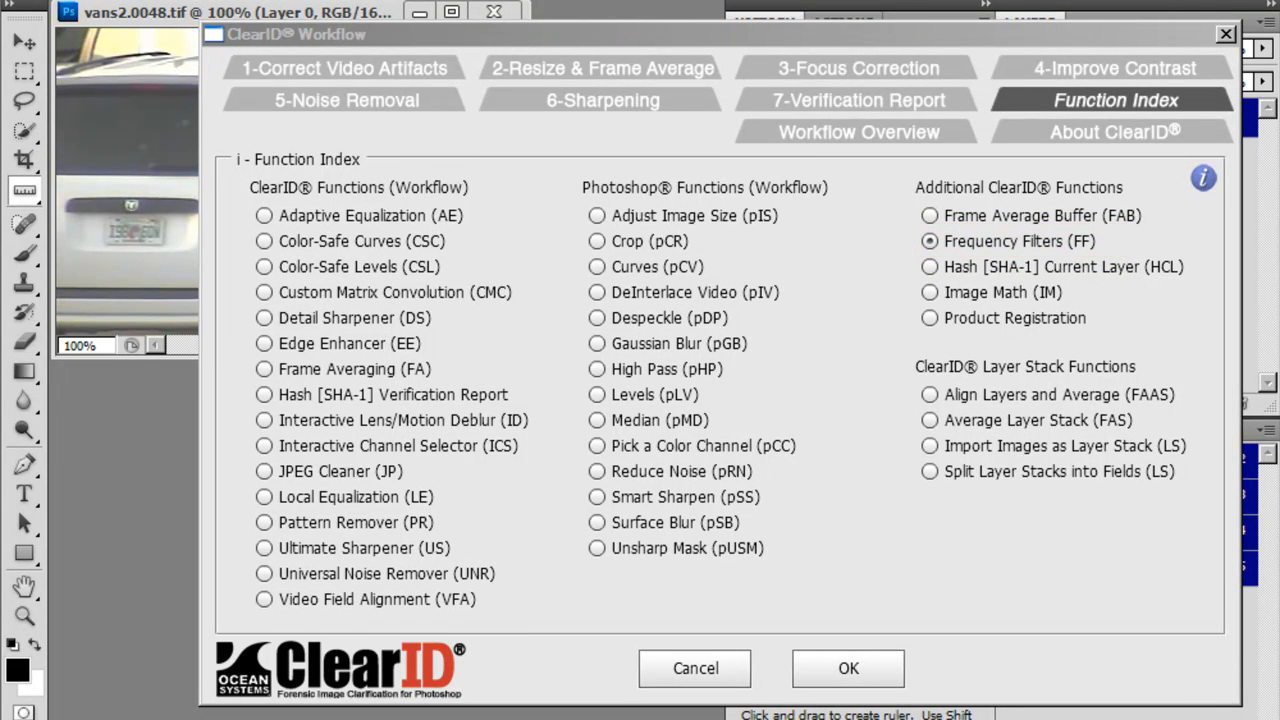
pyautogui.click(848, 668)
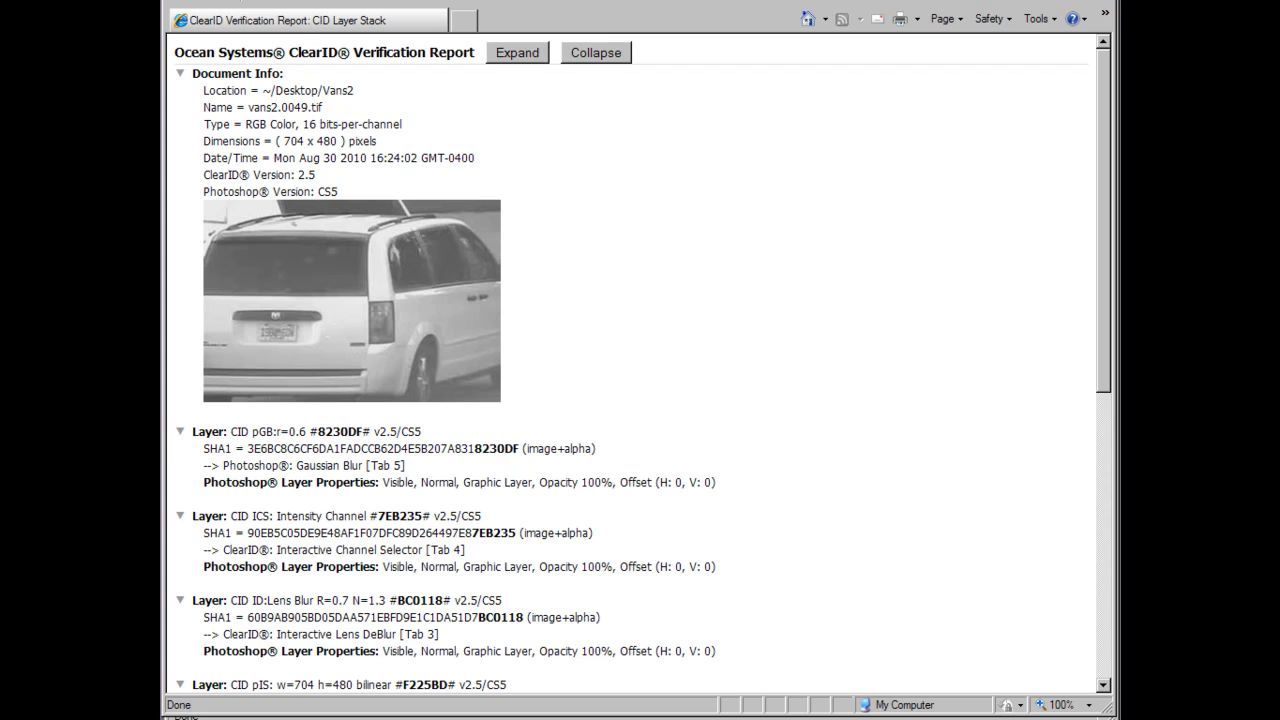
# Collapse and re-expand all sections of the vans2.0049.tif verification report, then close it
pyautogui.click(596, 52)
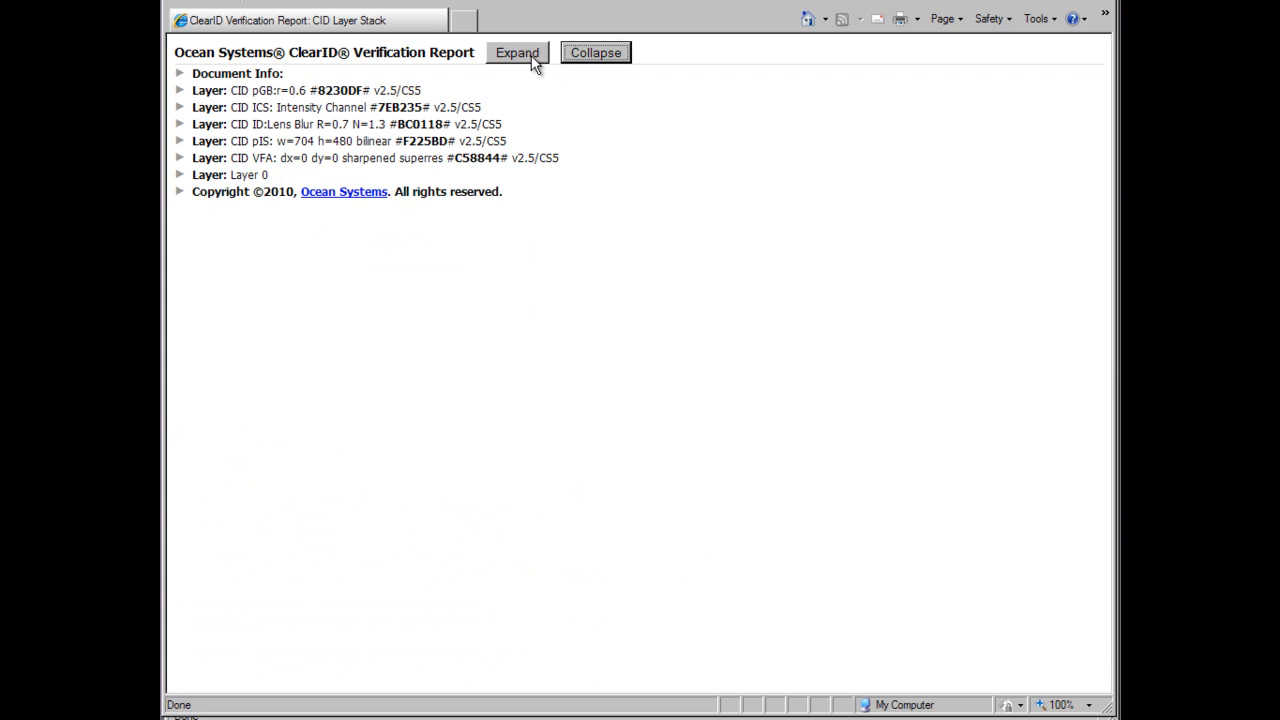
pyautogui.click(516, 52)
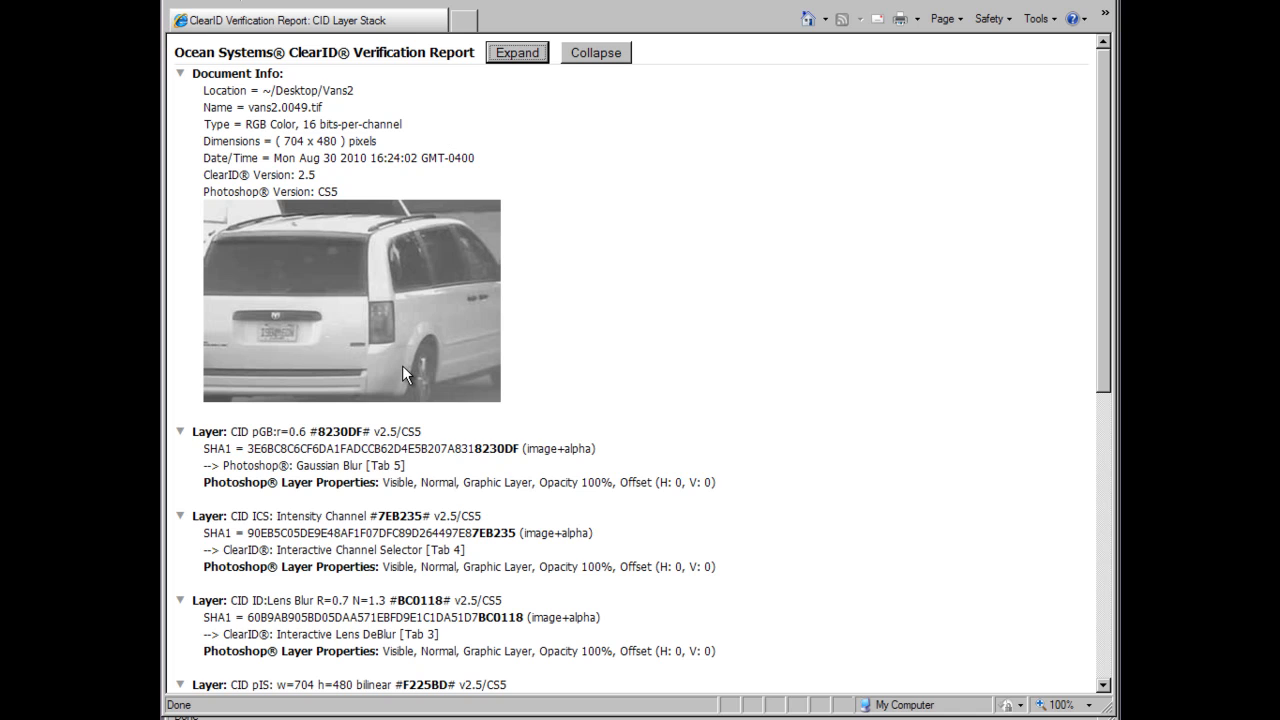
pyautogui.moveTo(392, 400)
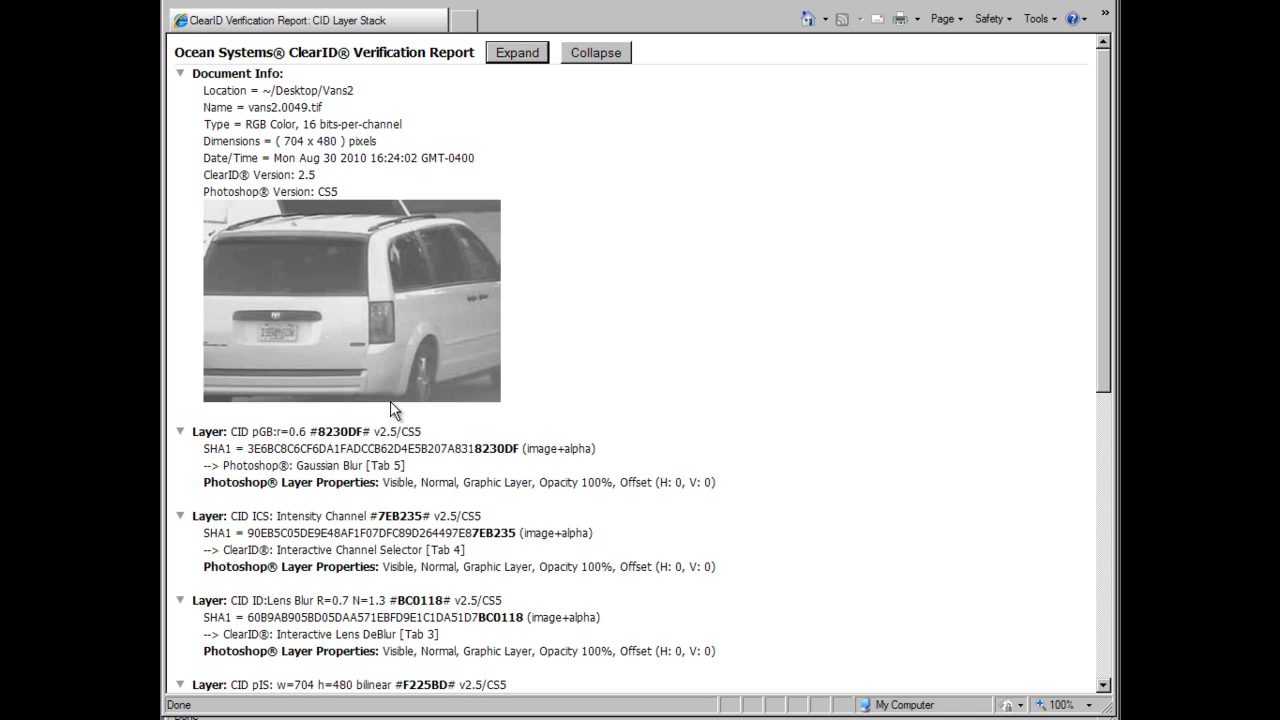
pyautogui.moveTo(264, 448)
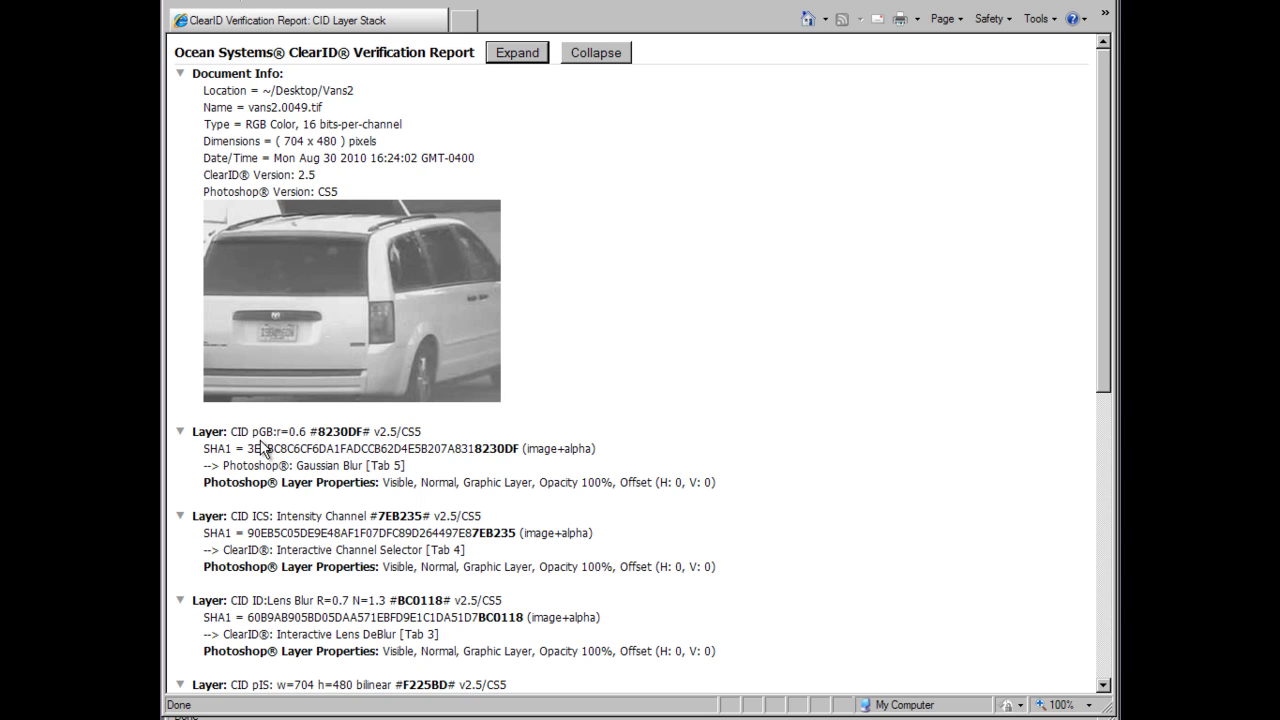
pyautogui.moveTo(292, 458)
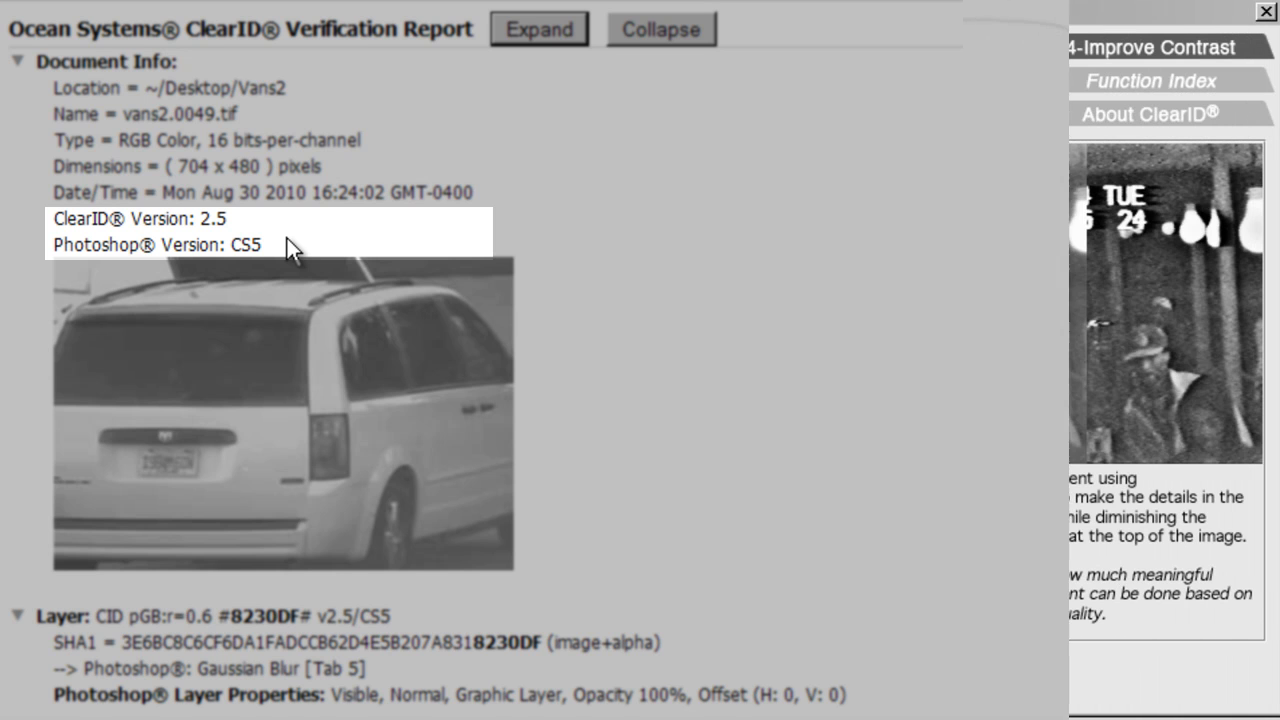
pyautogui.click(1150, 48)
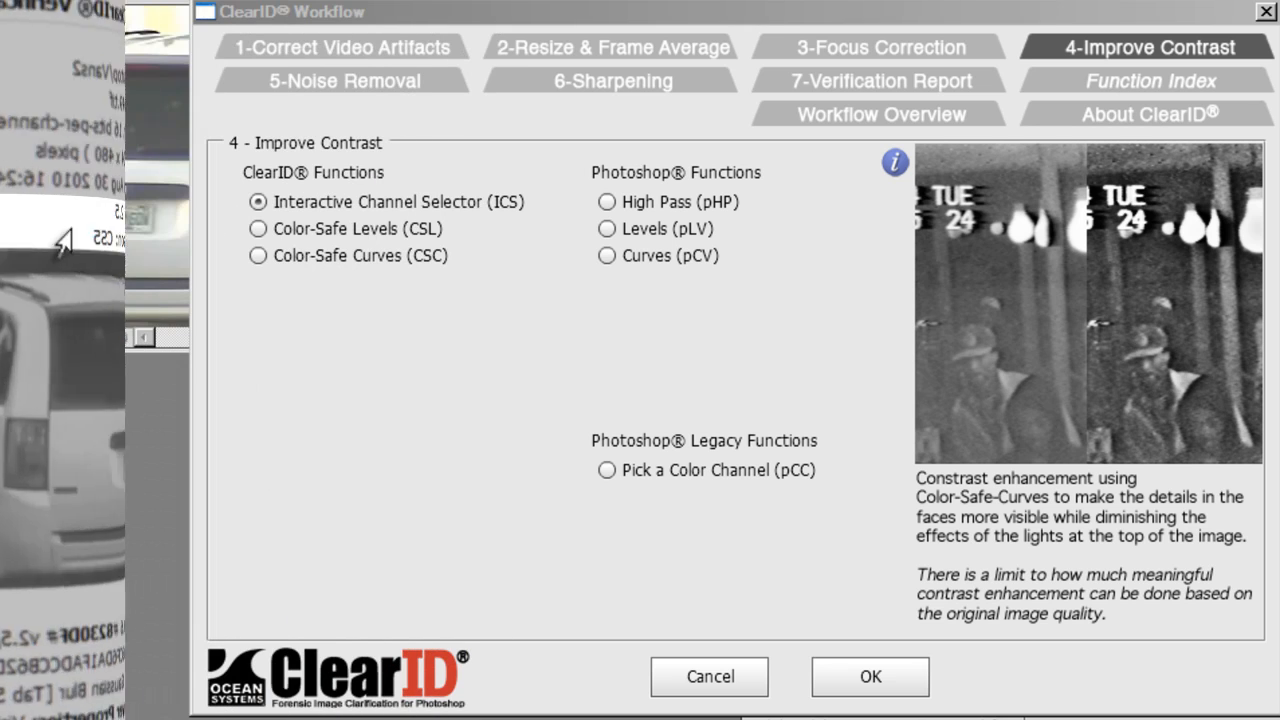
pyautogui.moveTo(894, 164)
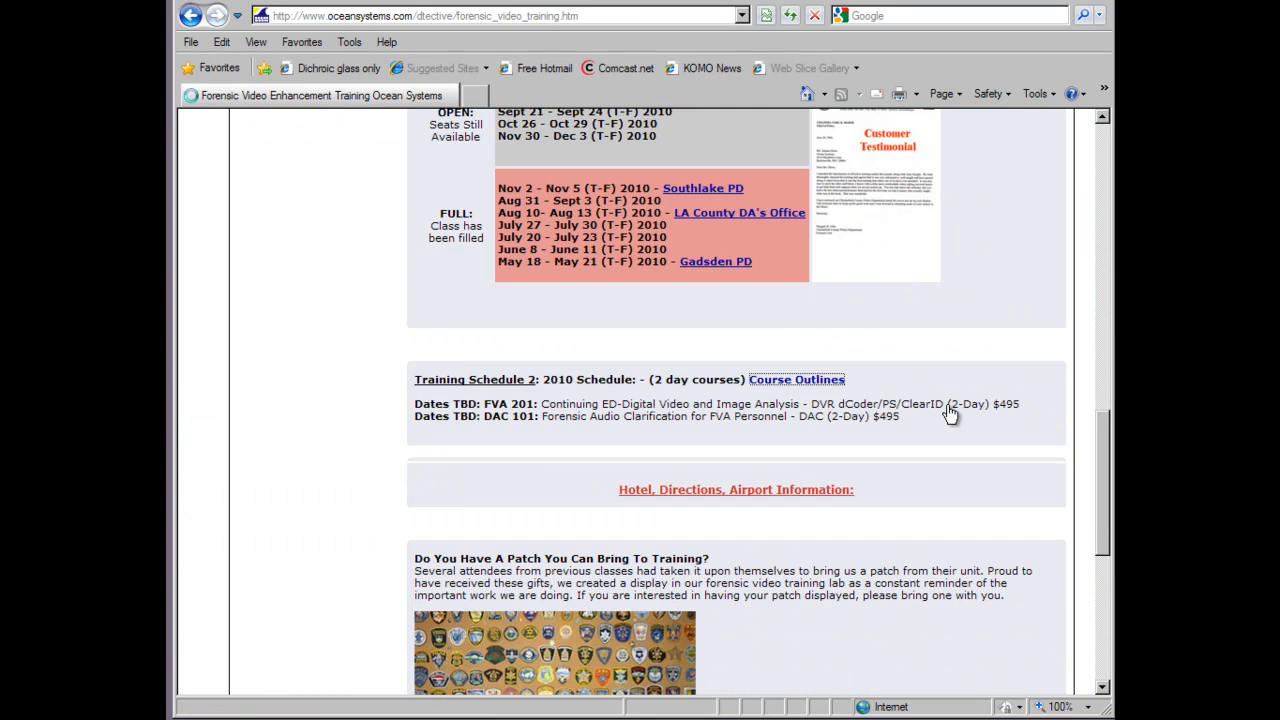
# View the FVA 201 Continuing ED course description, prerequisites and two-day outline
pyautogui.click(796, 380)
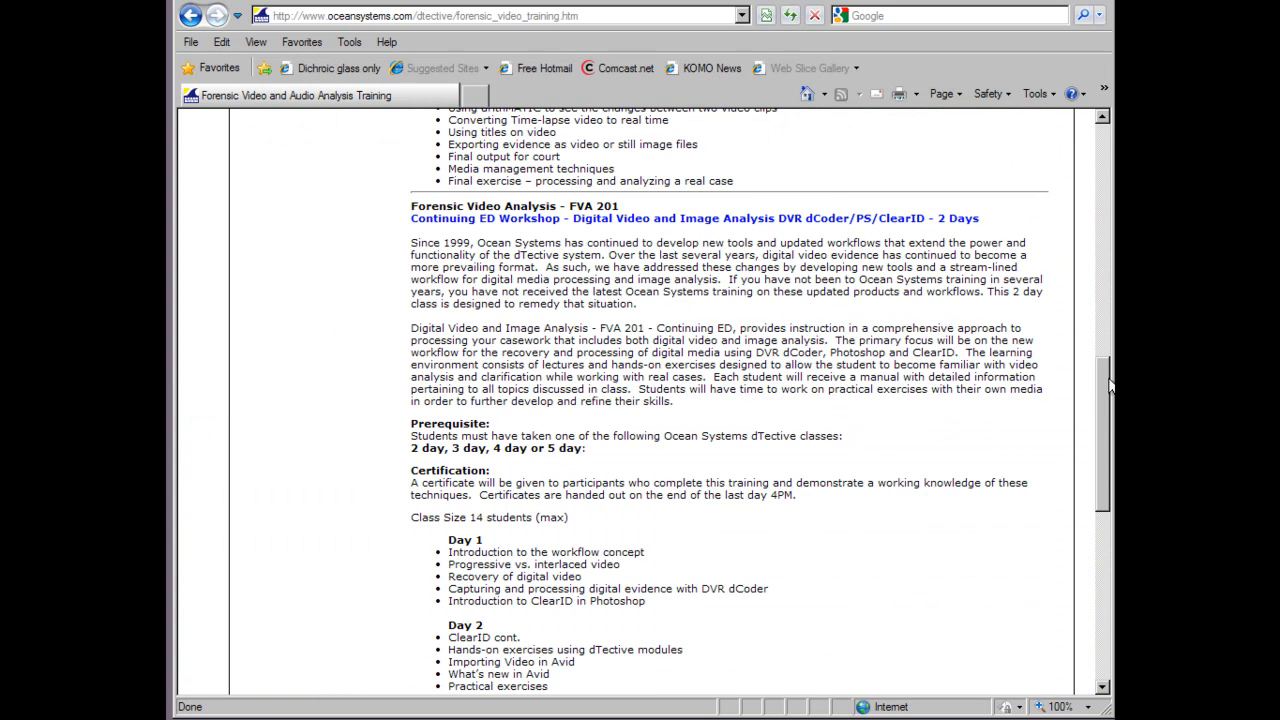
pyautogui.scroll(-3)
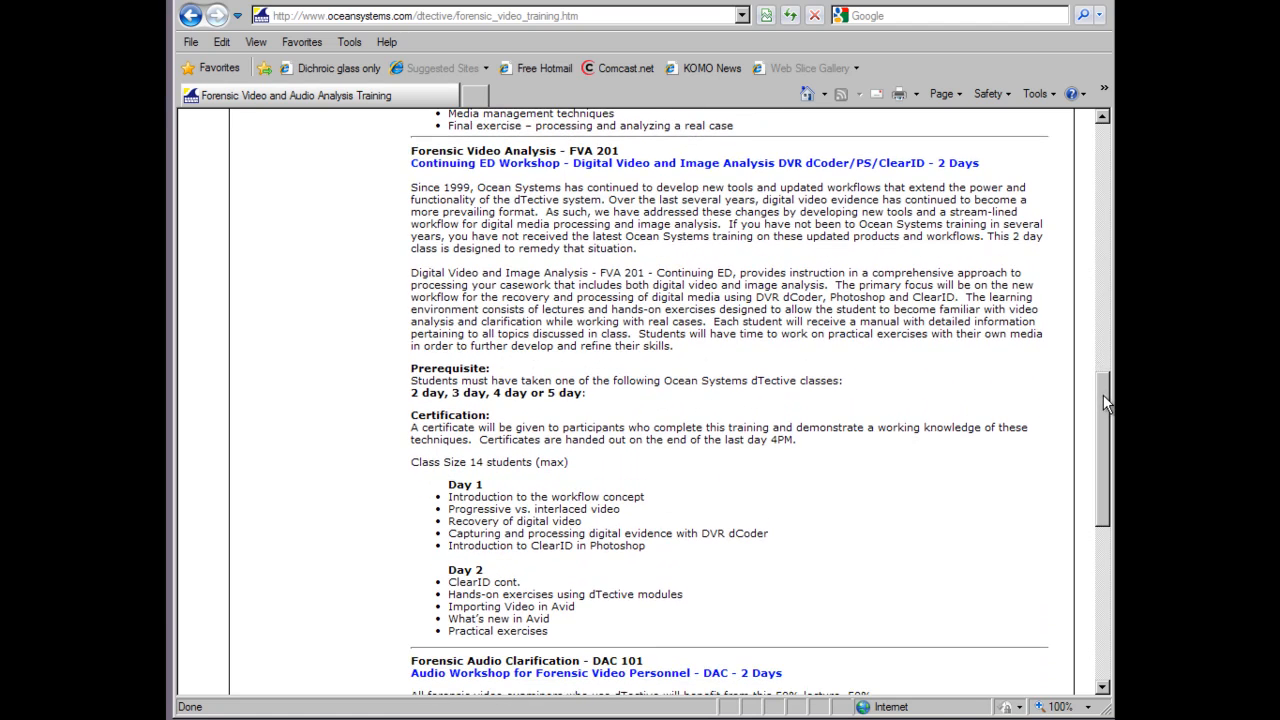
pyautogui.scroll(-3)
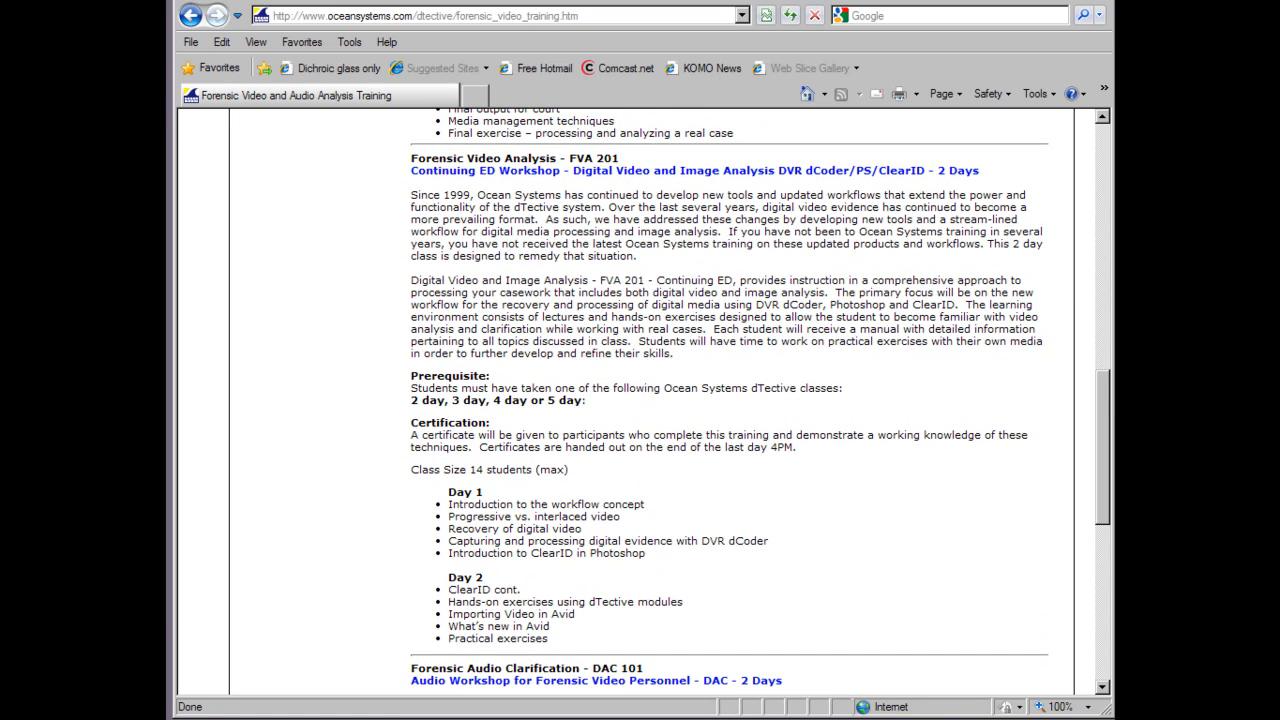